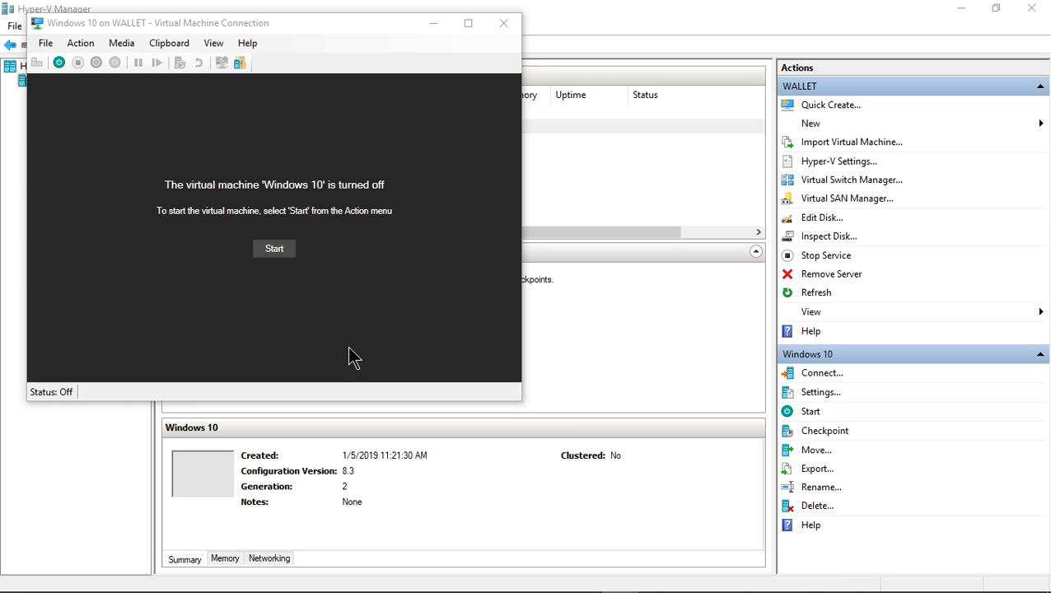
{"action": "mouse_move", "coordinate": [158, 161]}
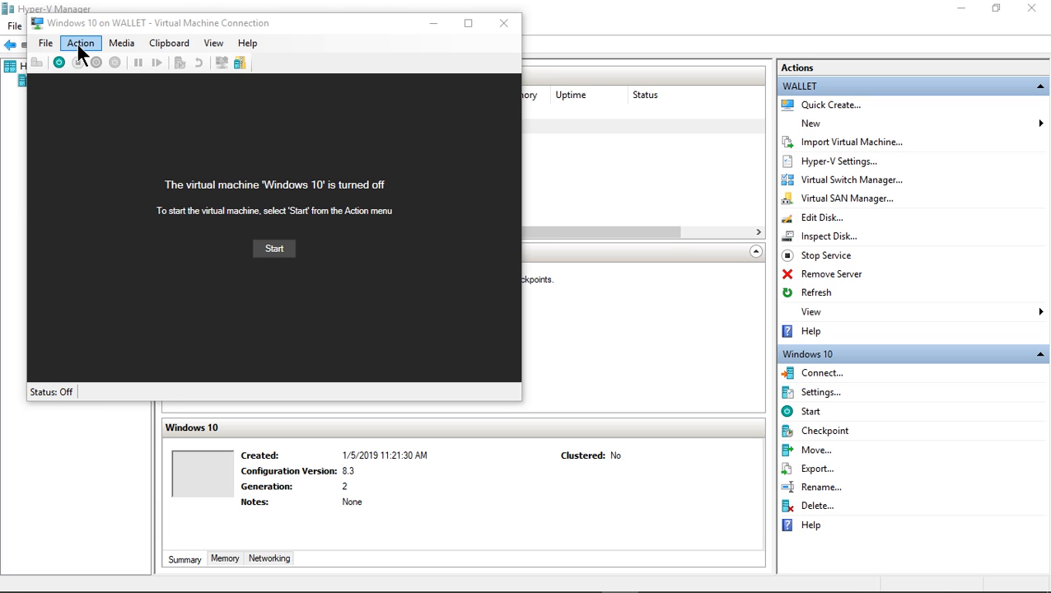
Step: Check which disc image is in the VM's DVD drive and review its settings
{"action": "left_click", "coordinate": [121, 43]}
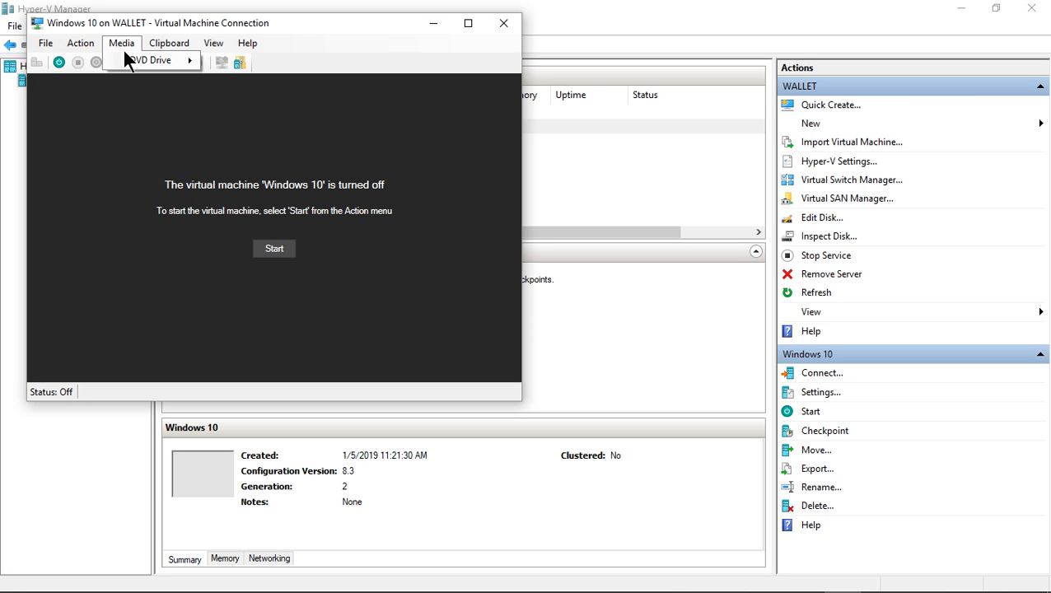
{"action": "left_click", "coordinate": [151, 61]}
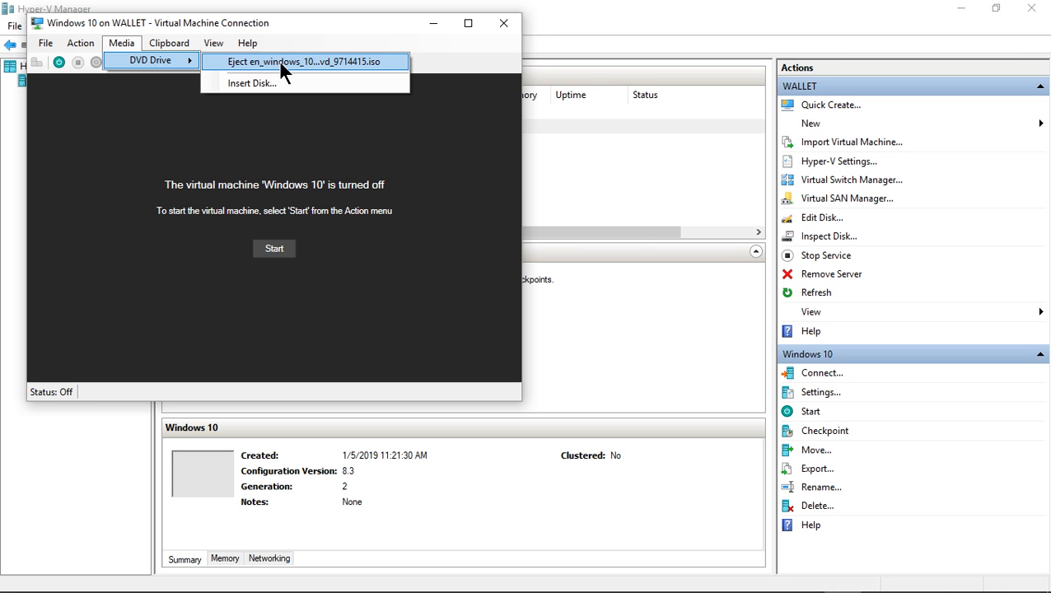
{"action": "mouse_move", "coordinate": [330, 67]}
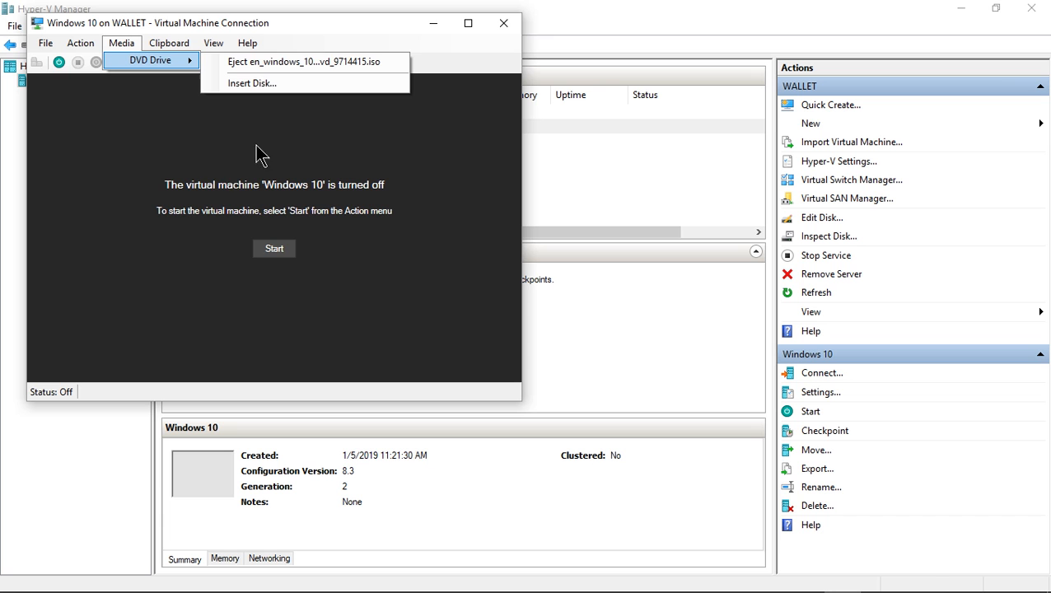
{"action": "mouse_move", "coordinate": [173, 163]}
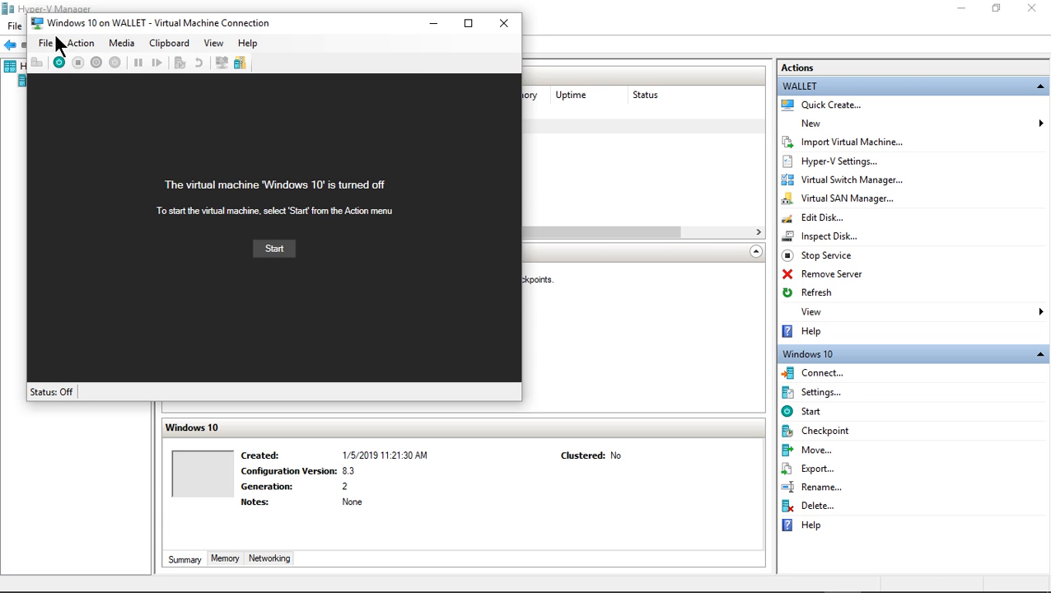
{"action": "left_click", "coordinate": [820, 393]}
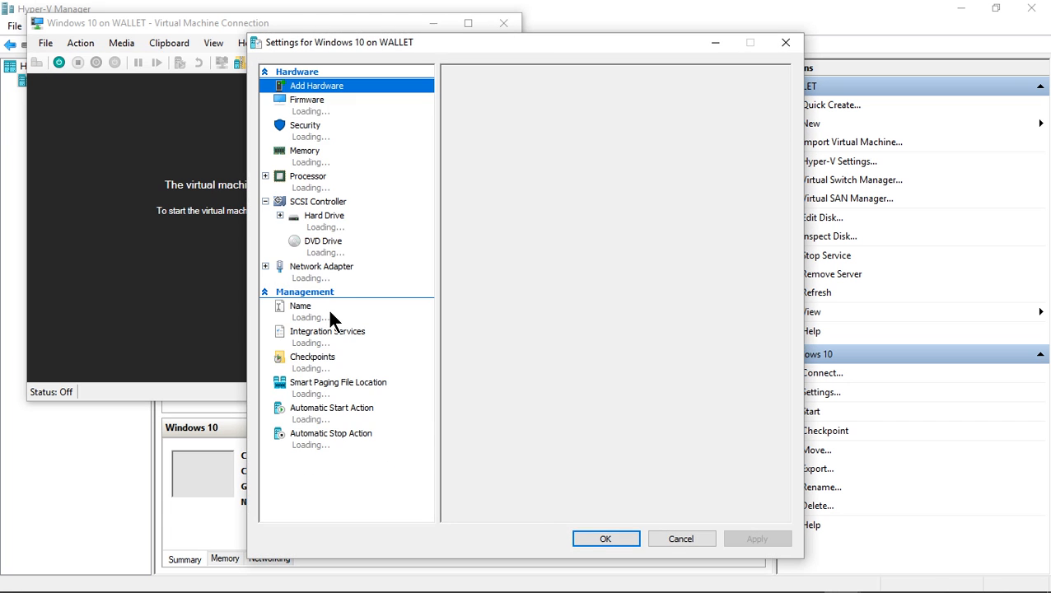
{"action": "left_click", "coordinate": [306, 98]}
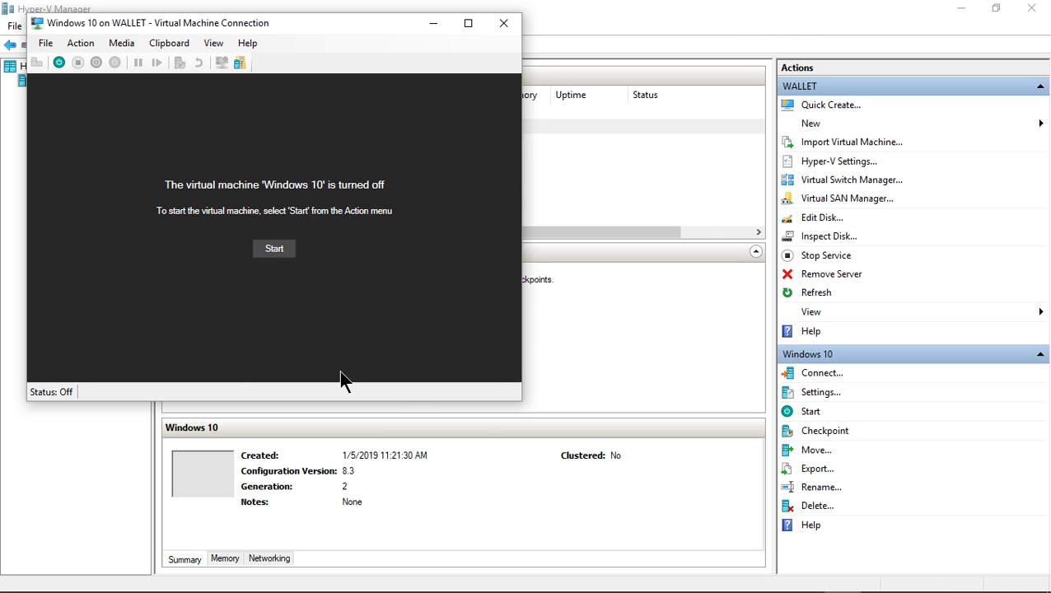
{"action": "mouse_move", "coordinate": [164, 230]}
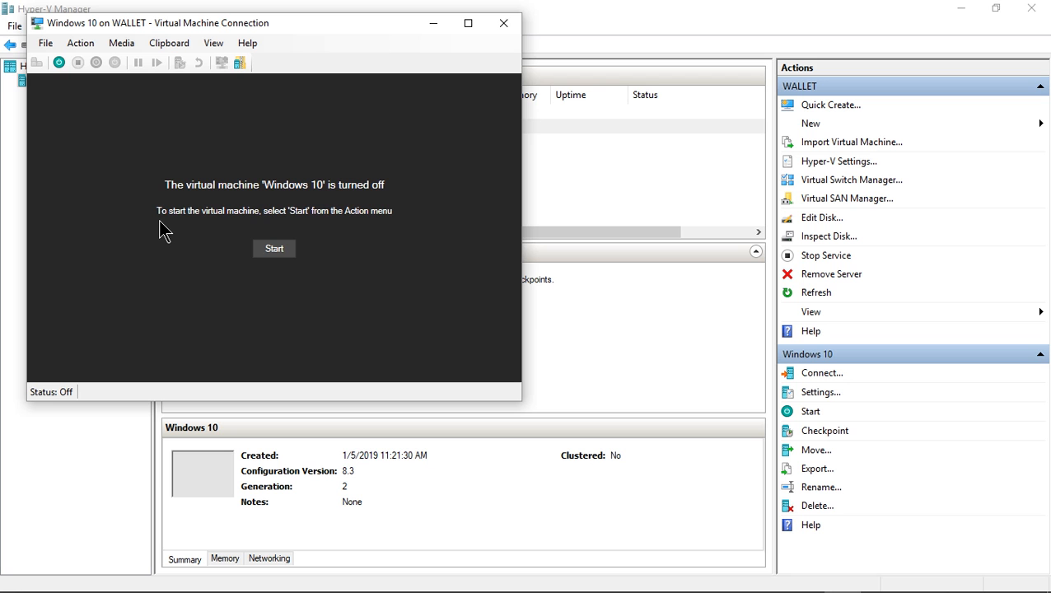
{"action": "mouse_move", "coordinate": [258, 253]}
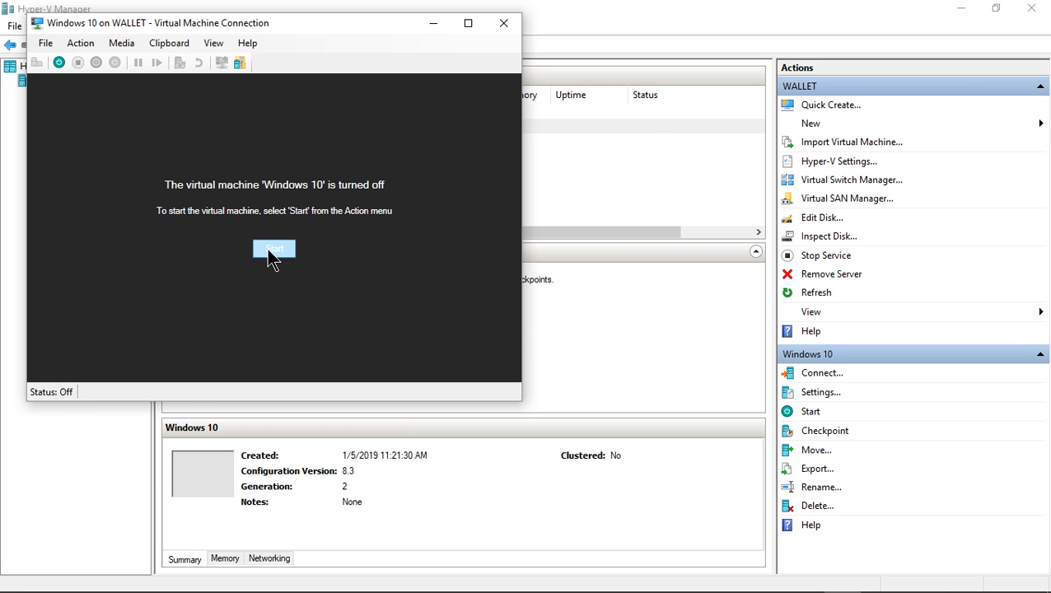
Step: Power on the Windows 10 VM, accept the language defaults, and choose Repair your computer
{"action": "left_click", "coordinate": [273, 250]}
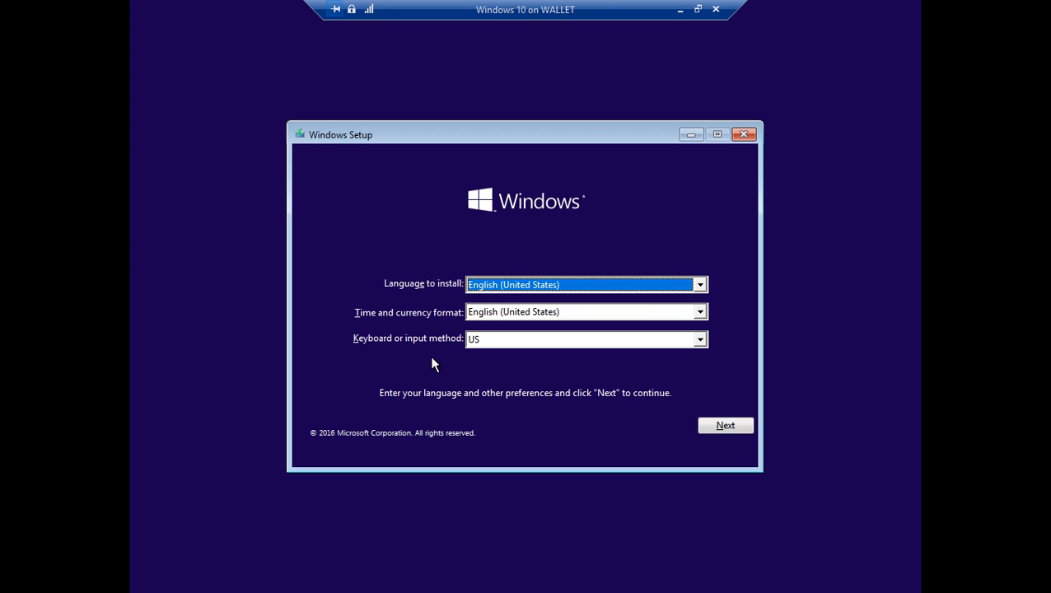
{"action": "left_click", "coordinate": [725, 425]}
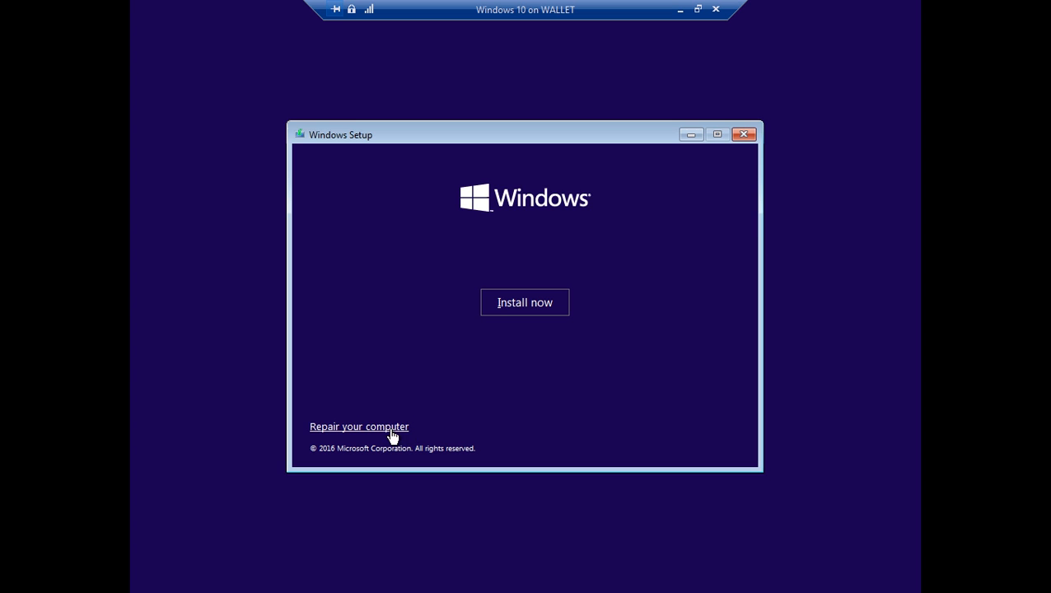
{"action": "left_click", "coordinate": [359, 426]}
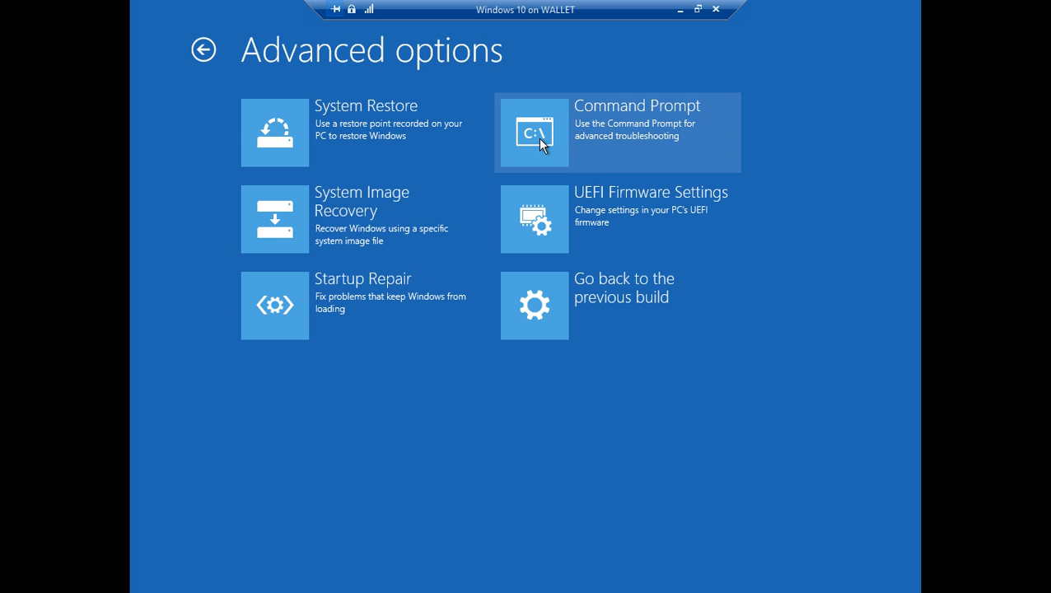
Step: Open the recovery Command Prompt, list the D: install disc, then list drive C:
{"action": "left_click", "coordinate": [534, 132]}
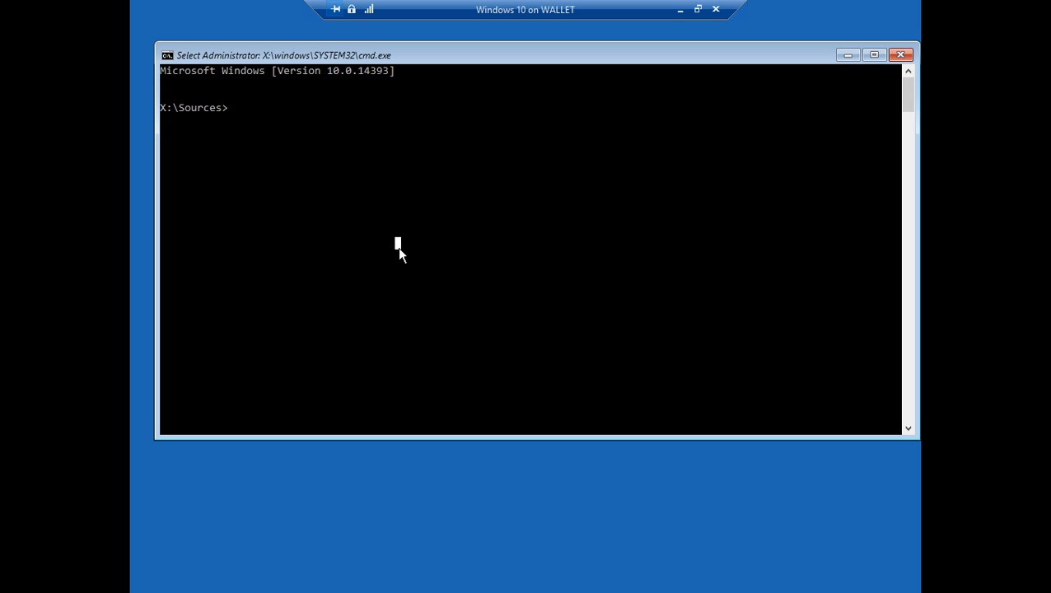
{"action": "type", "text": "d:"}
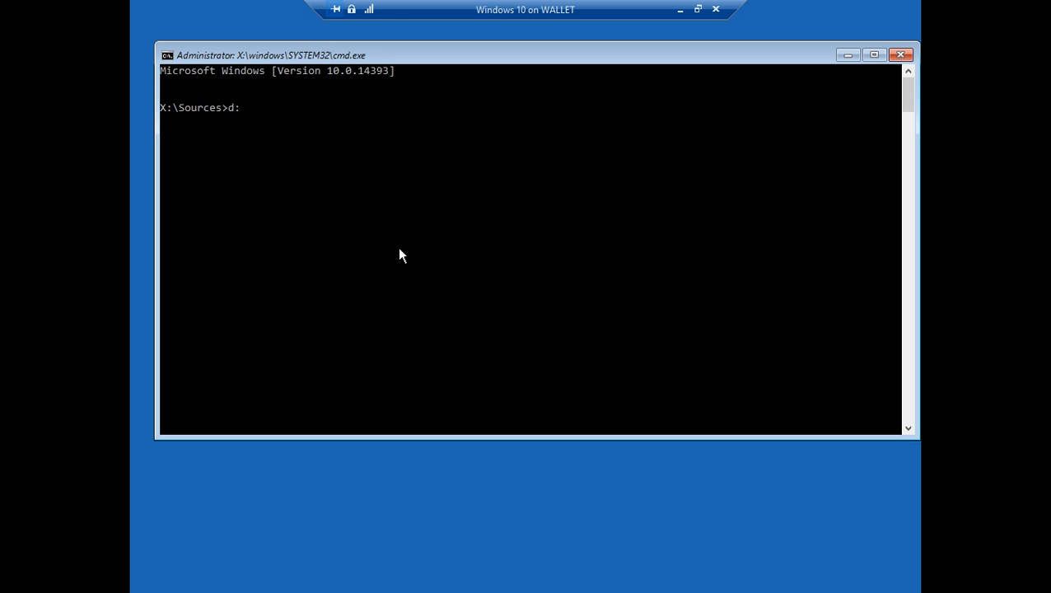
{"action": "type", "text": "dir"}
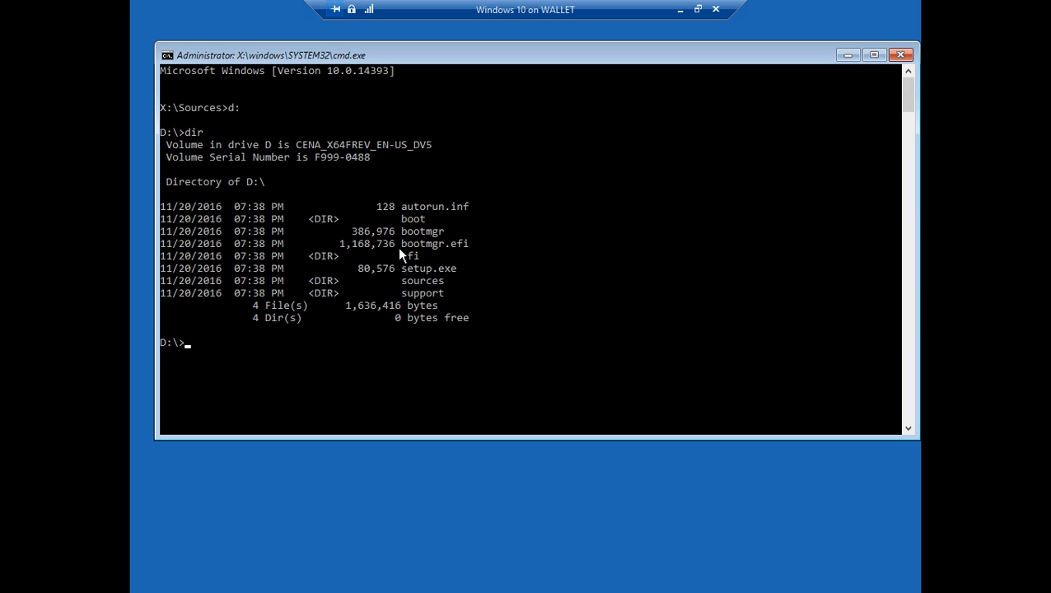
{"action": "type", "text": "c:"}
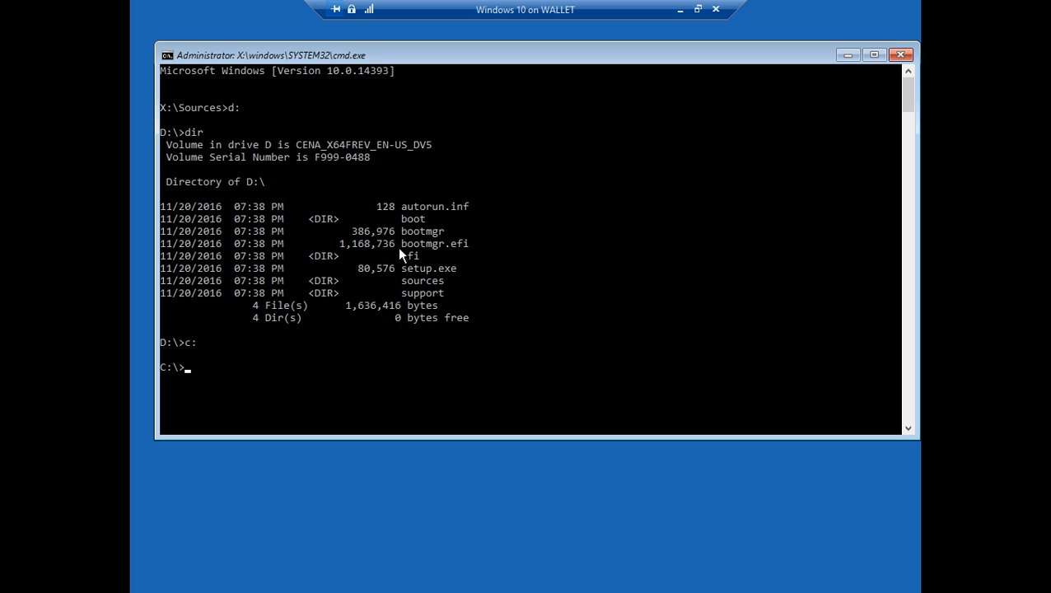
{"action": "type", "text": "dir"}
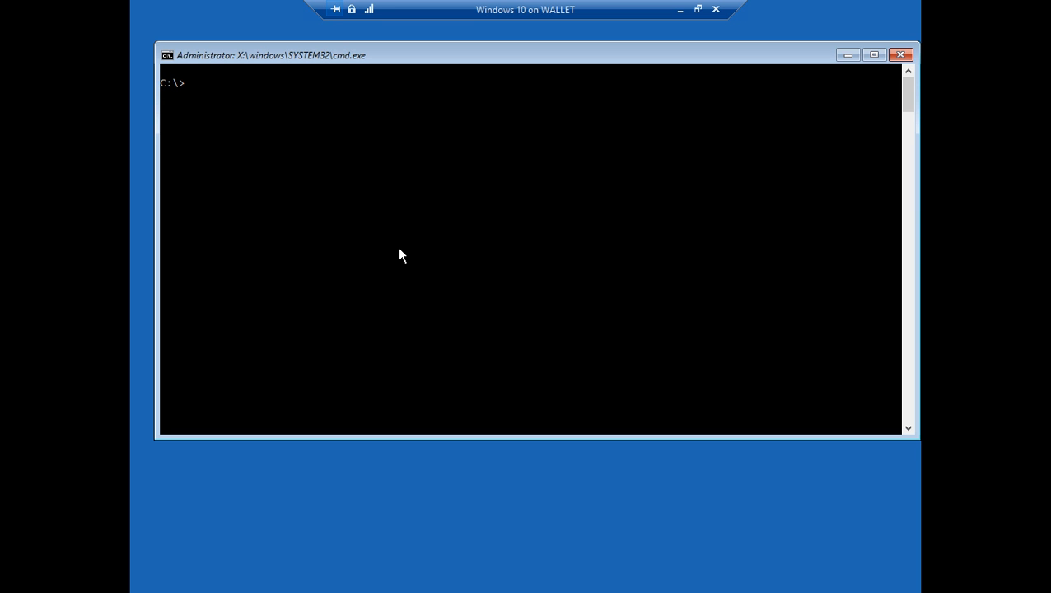
Step: Move into C:\Windows\System32 and rename utilman.exe to utilman.old
{"action": "type", "text": "cd windows"}
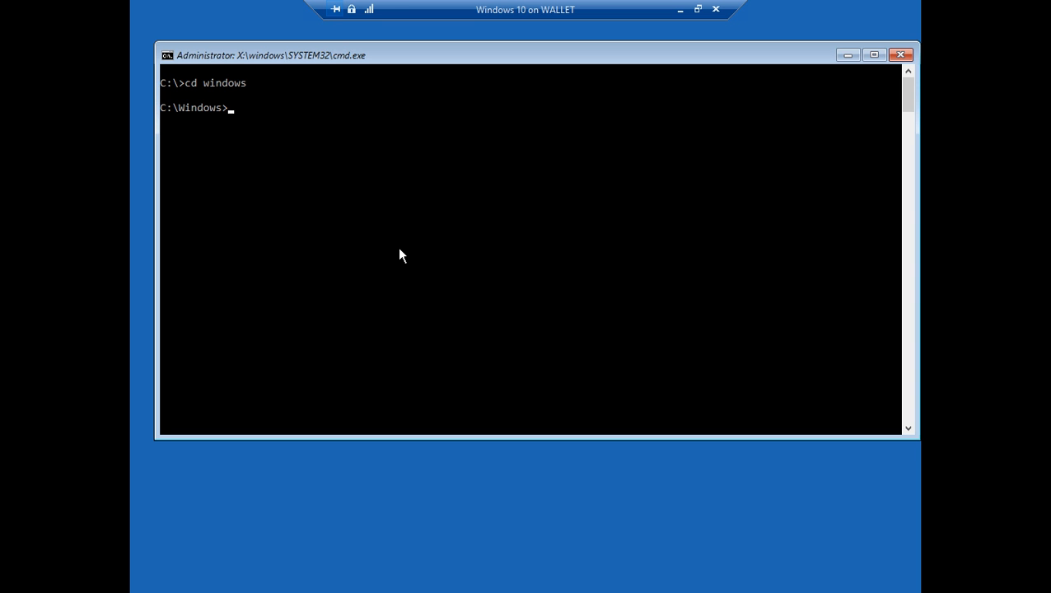
{"action": "type", "text": "cd"}
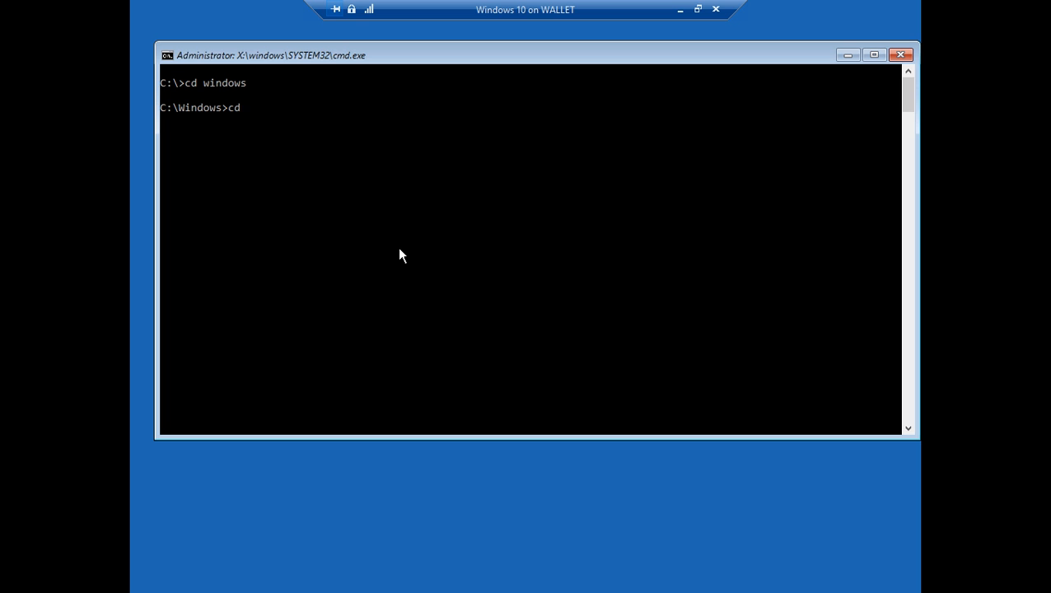
{"action": "type", "text": "system32"}
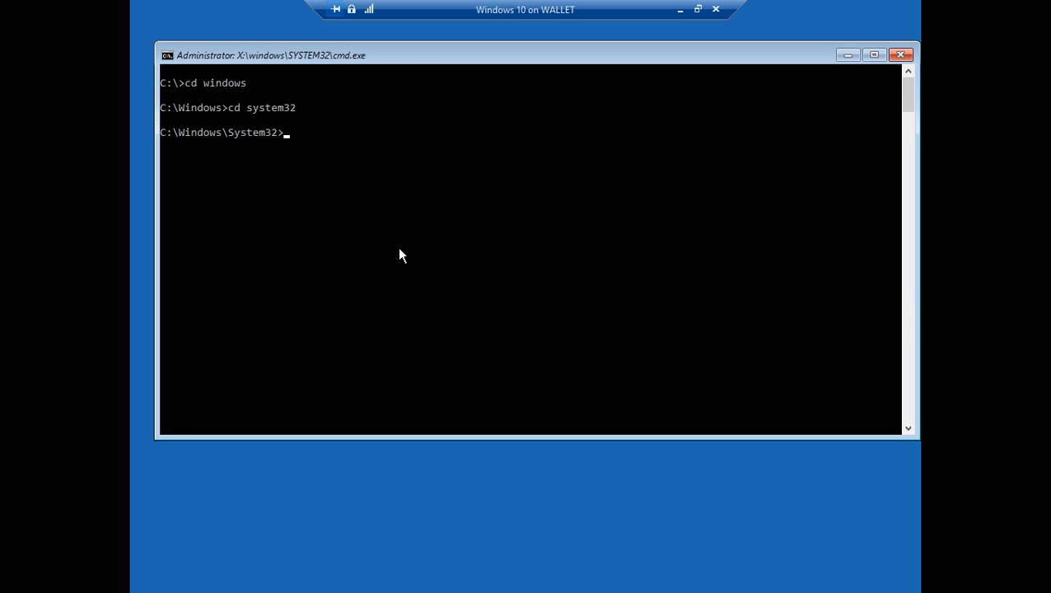
{"action": "type", "text": "rename utilm"}
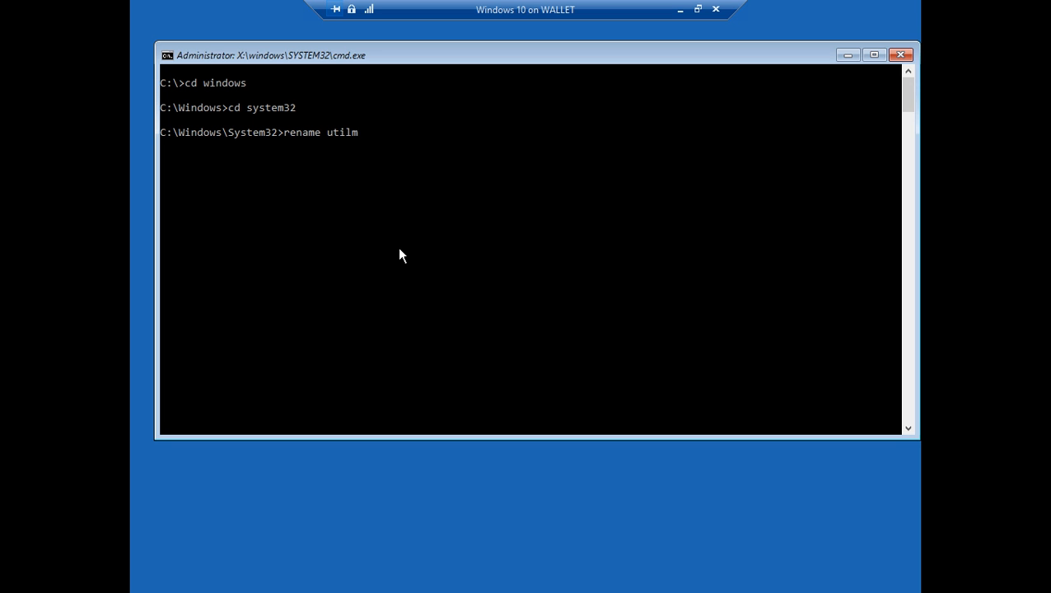
{"action": "type", "text": "an"}
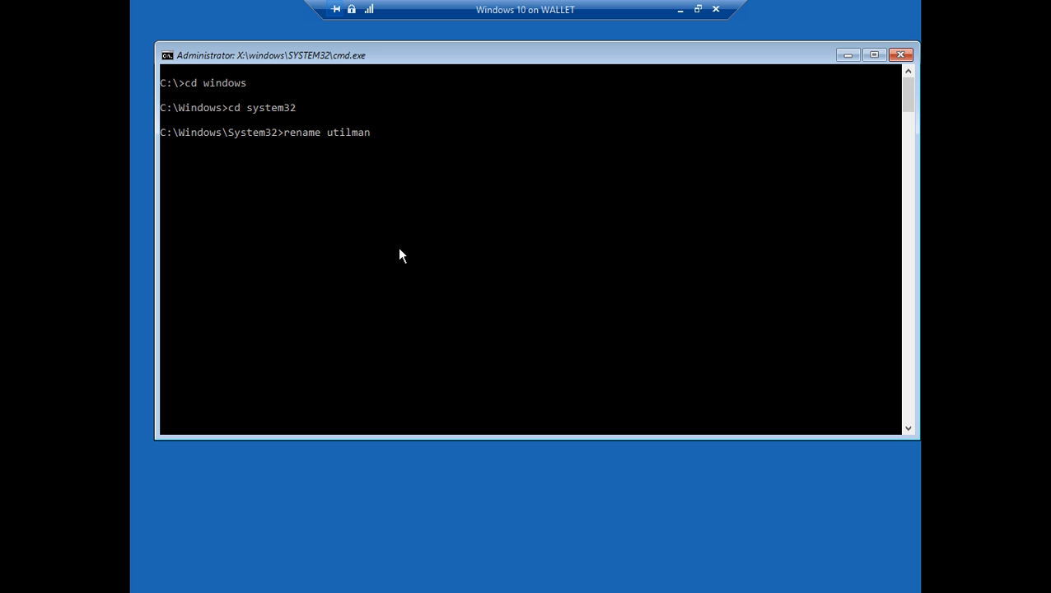
{"action": "type", "text": ".exe"}
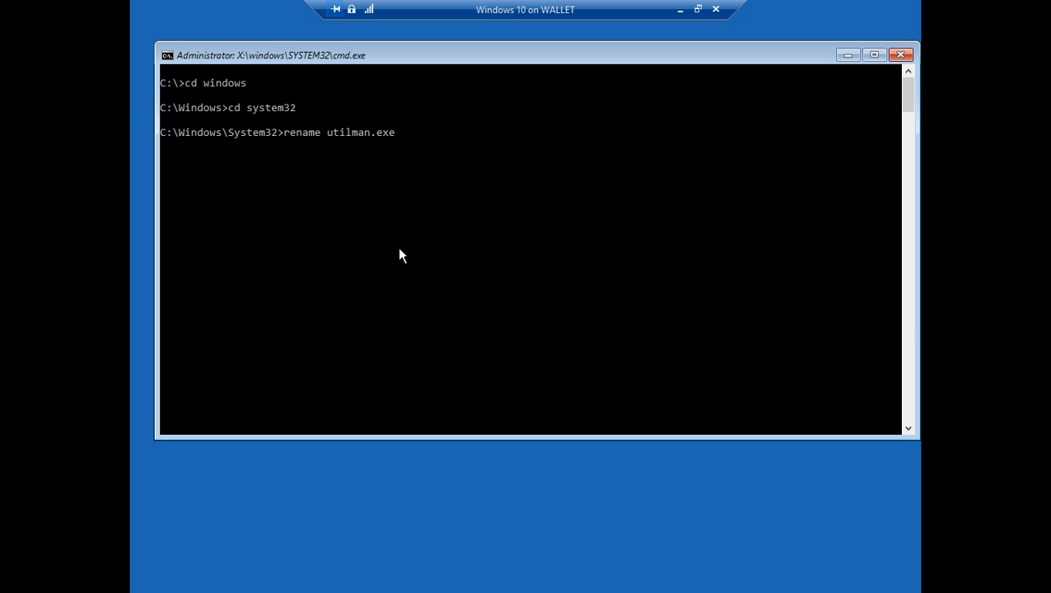
{"action": "type", "text": "util"}
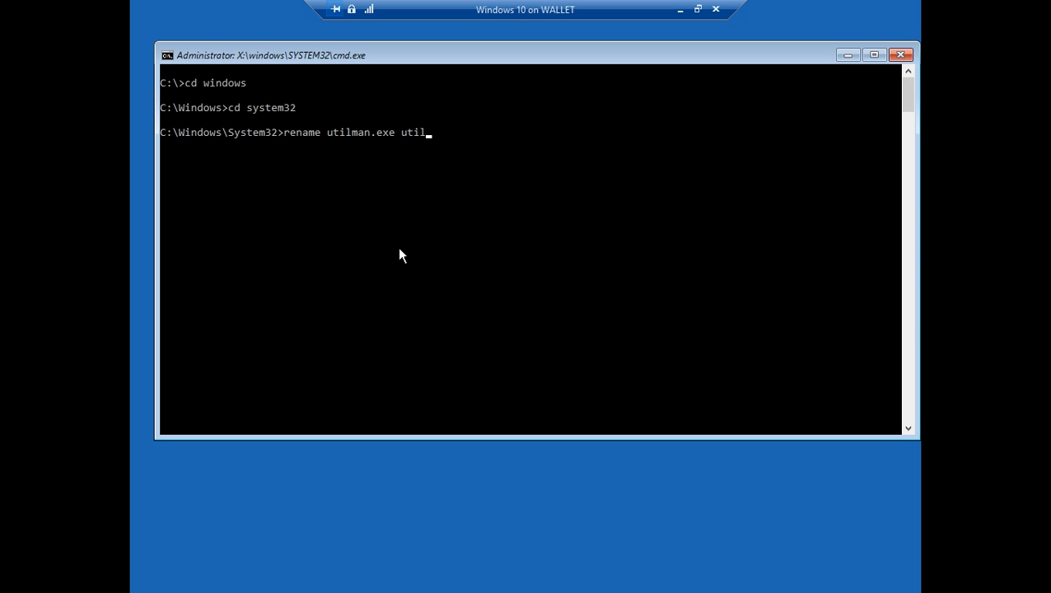
{"action": "type", "text": "man.old"}
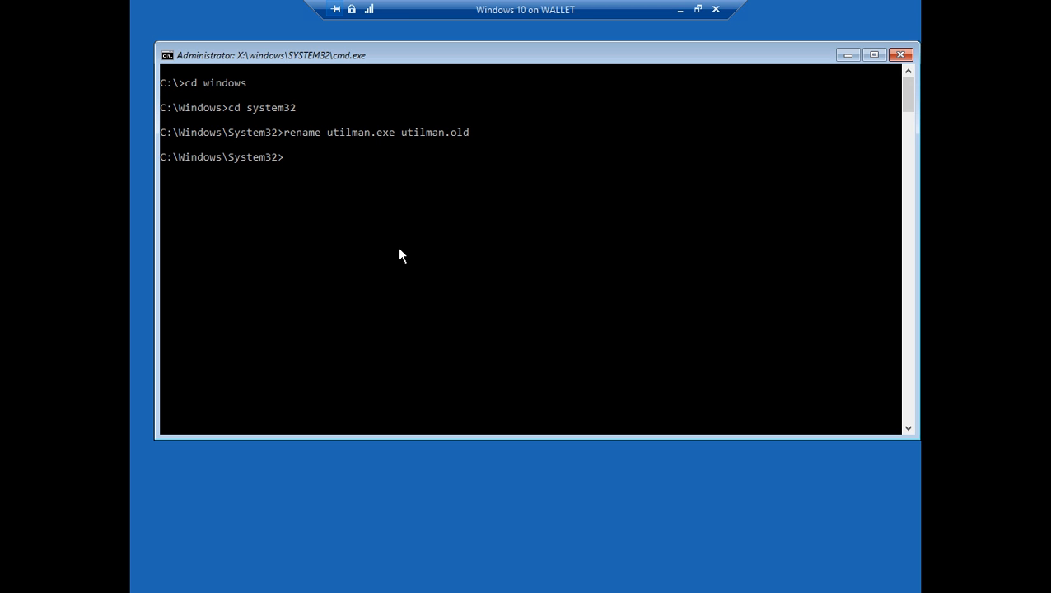
Step: Copy cmd.exe to a new utilman.exe in System32
{"action": "type", "text": "c"}
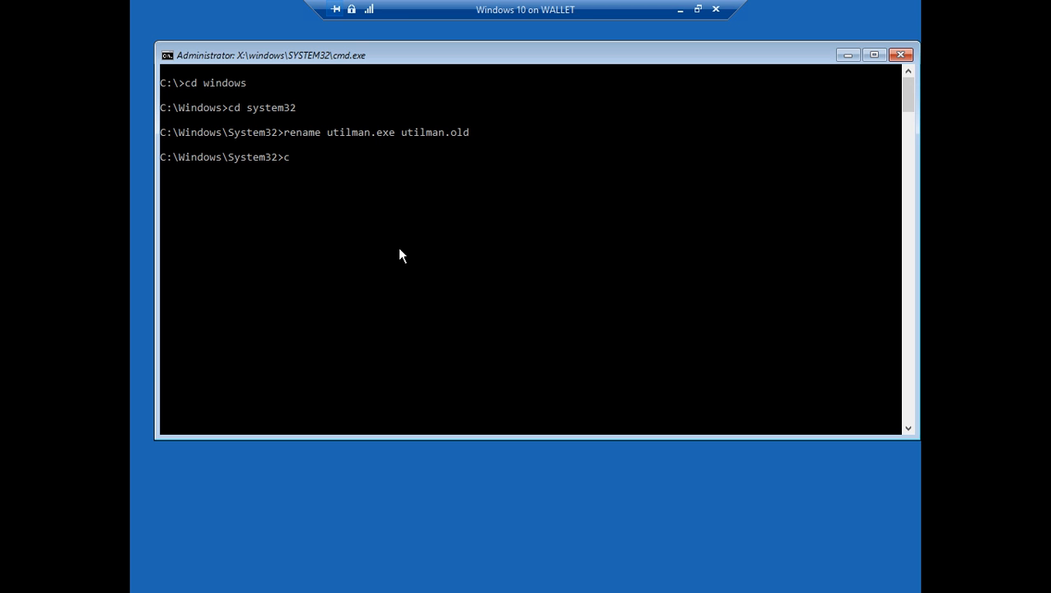
{"action": "type", "text": "opy"}
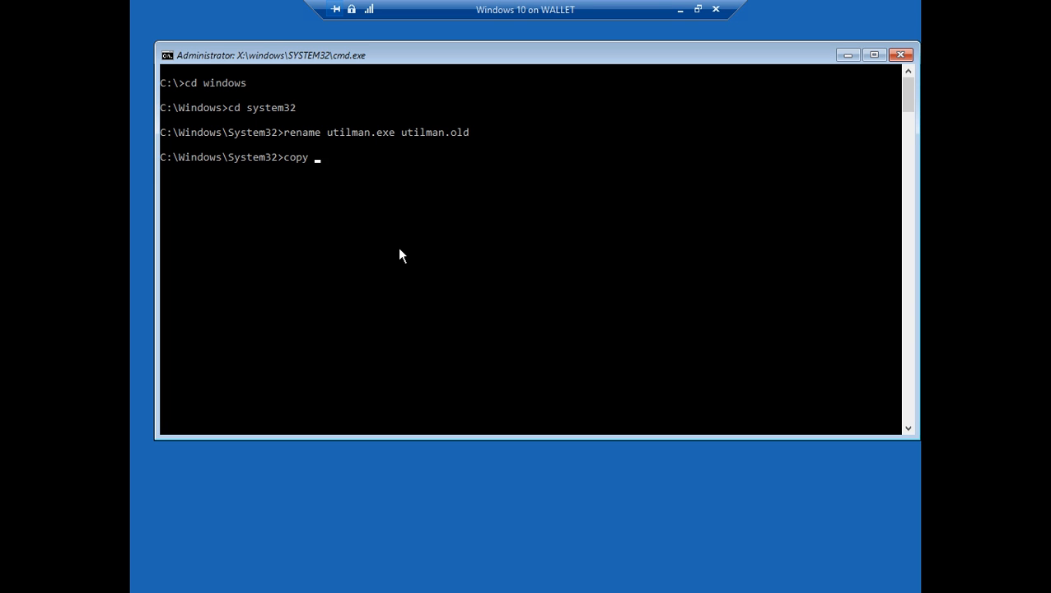
{"action": "type", "text": "cmd.e"}
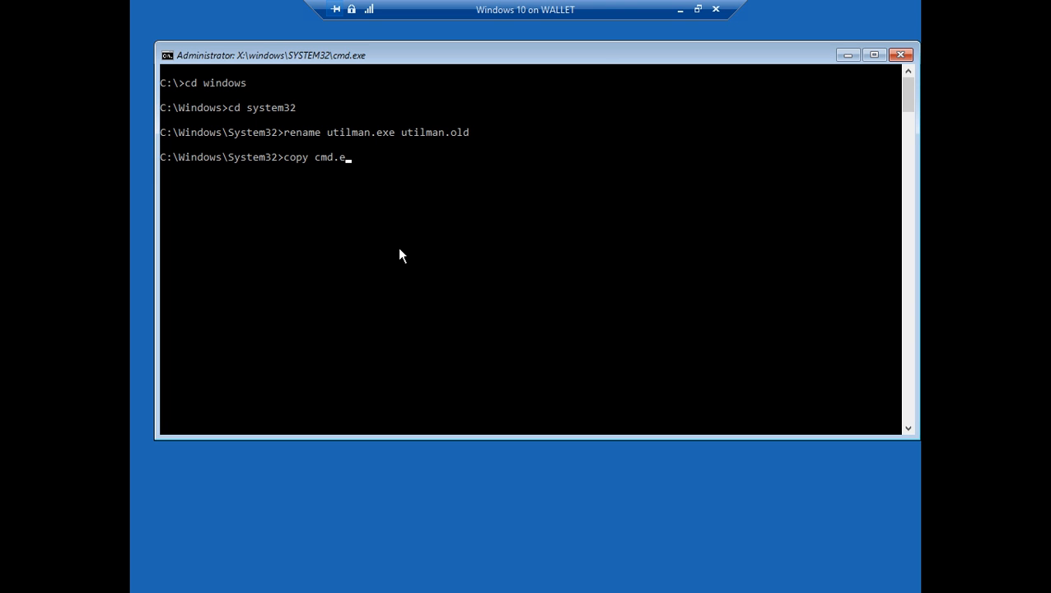
{"action": "type", "text": "xe"}
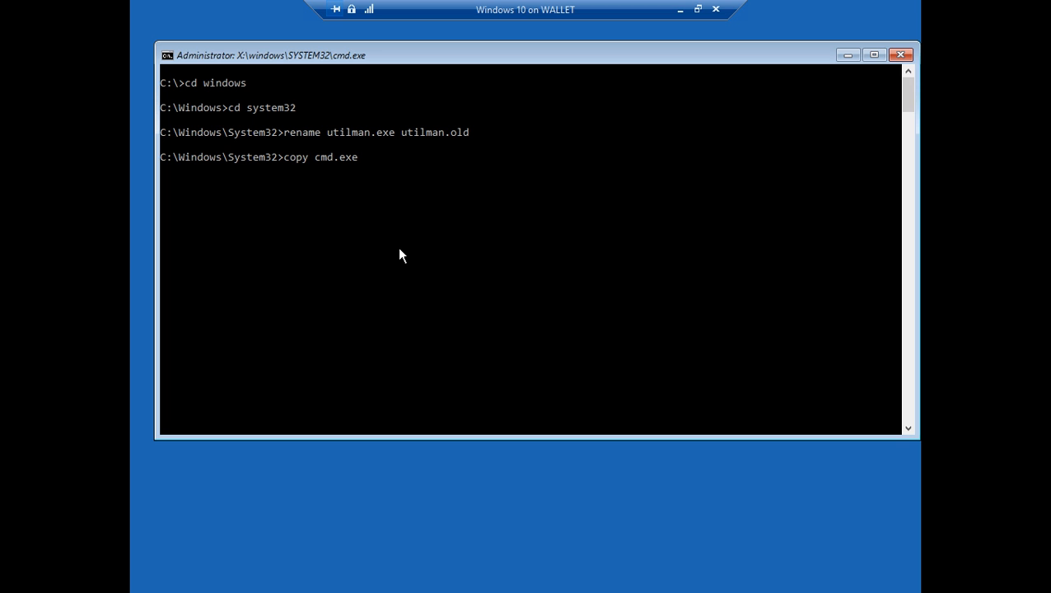
{"action": "type", "text": "utilman.exe"}
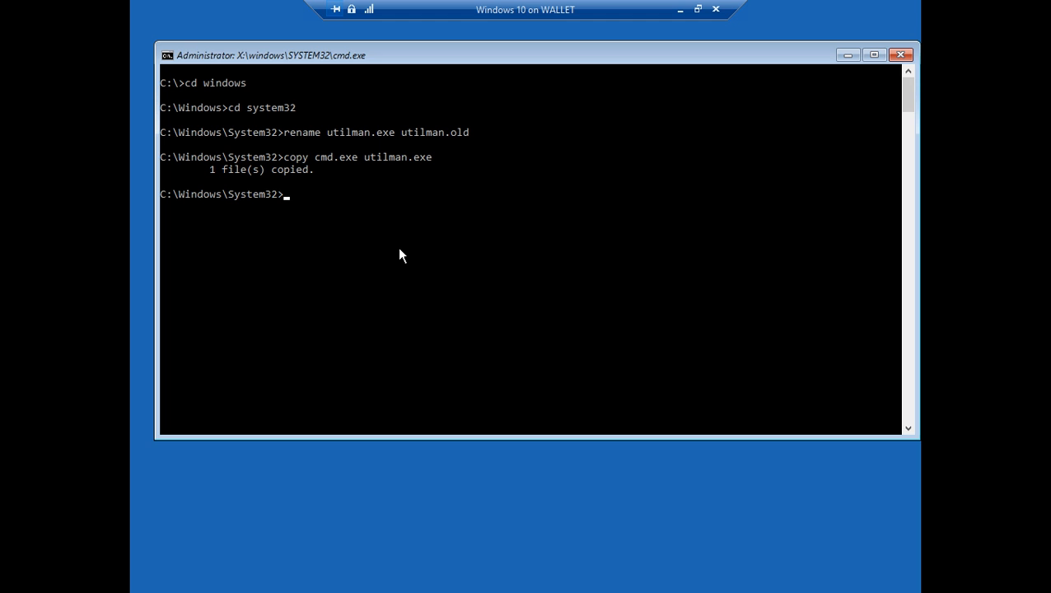
Step: List cmd.exe and utilman.exe with dir to verify the copy
{"action": "type", "text": "dir cmd.exe"}
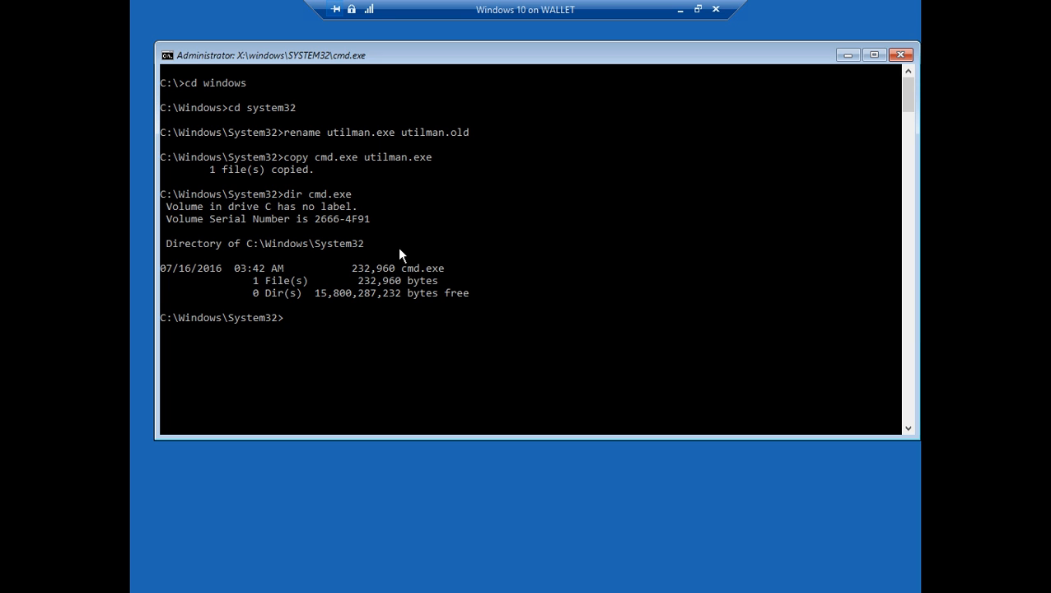
{"action": "type", "text": "dir"}
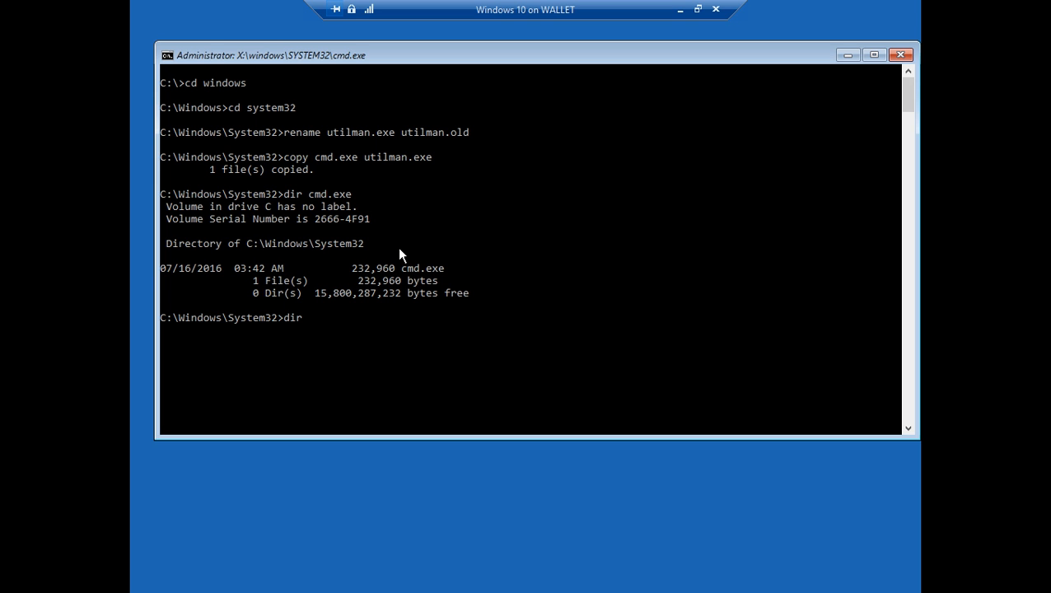
{"action": "type", "text": "utilman.exe"}
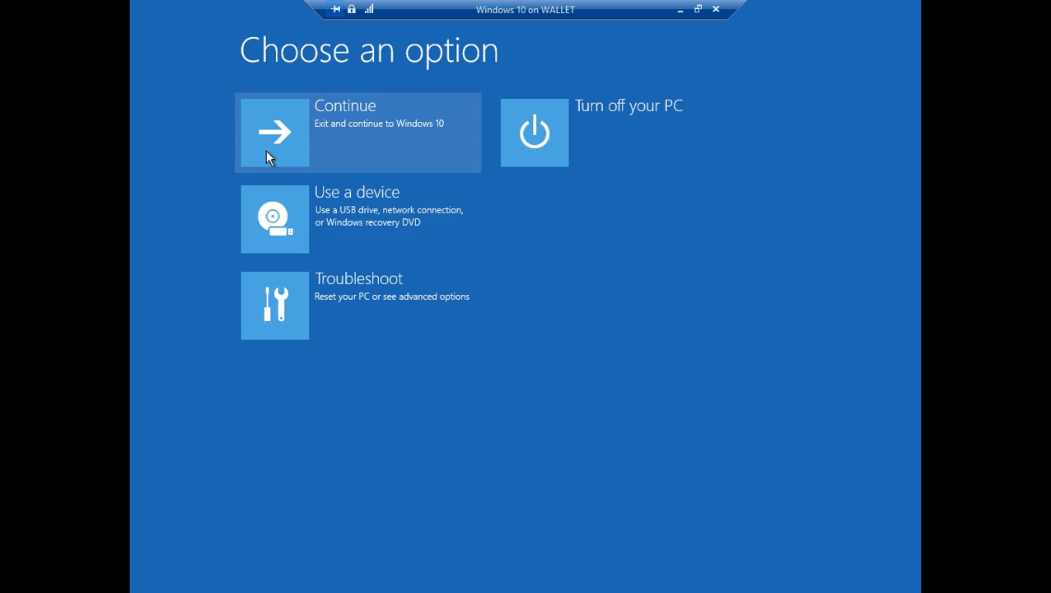
Step: Continue out of the recovery environment so the VM boots back into Windows 10
{"action": "left_click", "coordinate": [274, 133]}
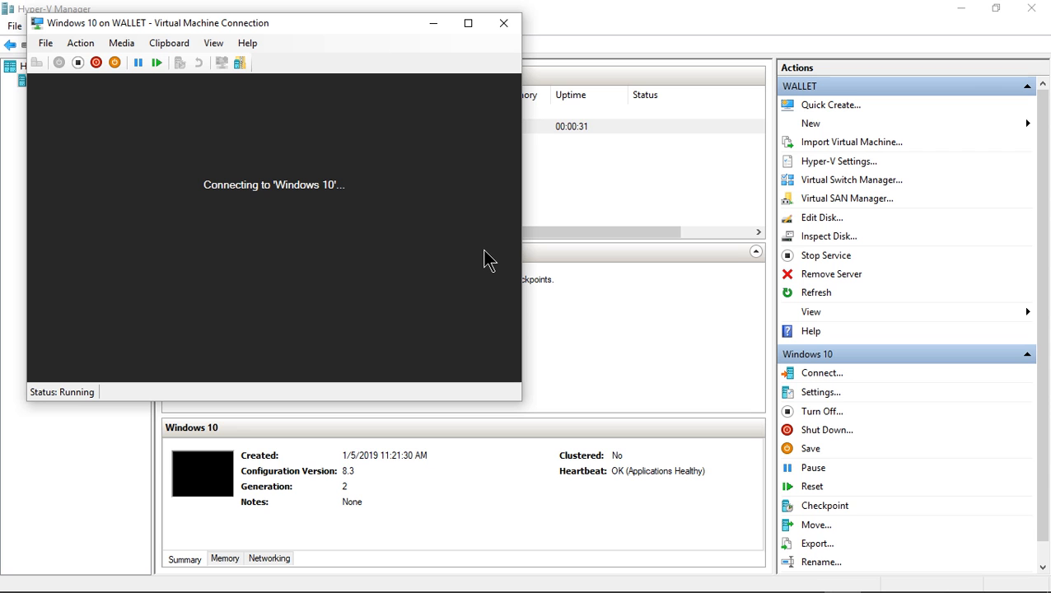
{"action": "left_click", "coordinate": [468, 22]}
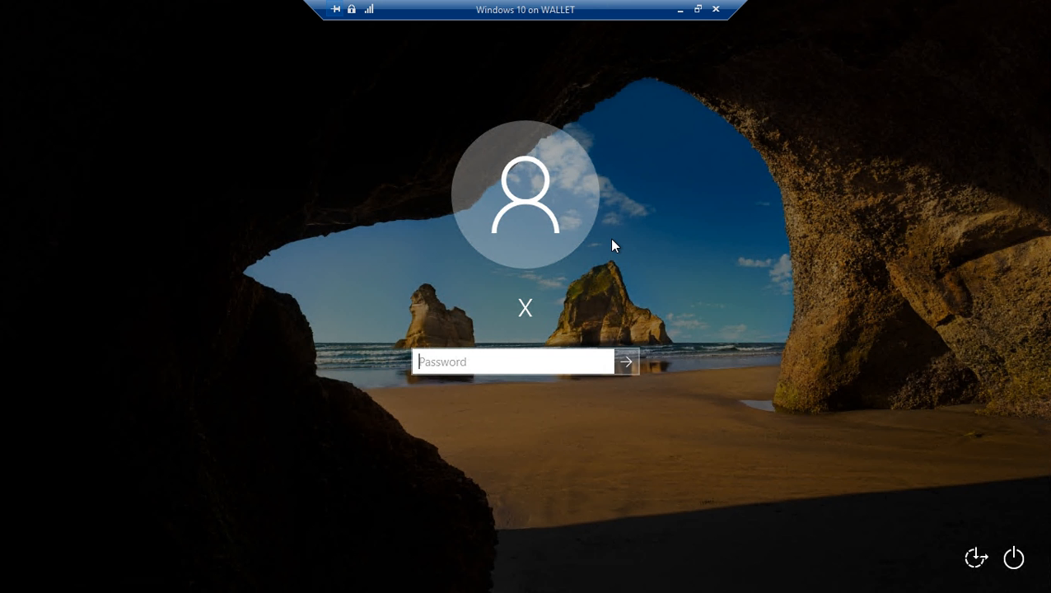
{"action": "mouse_move", "coordinate": [971, 544]}
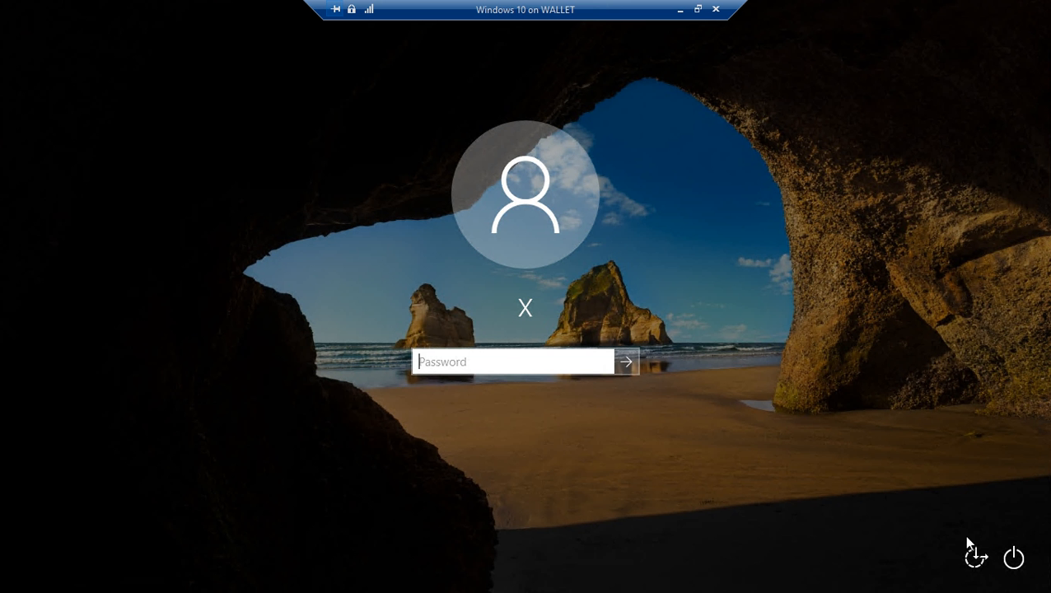
{"action": "mouse_move", "coordinate": [977, 559]}
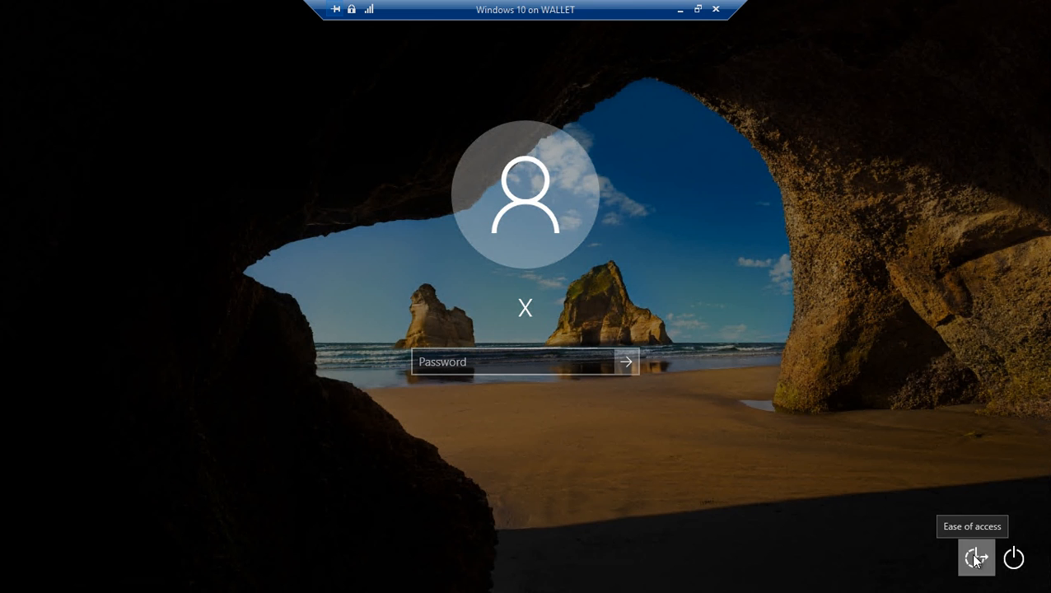
{"action": "mouse_move", "coordinate": [925, 402]}
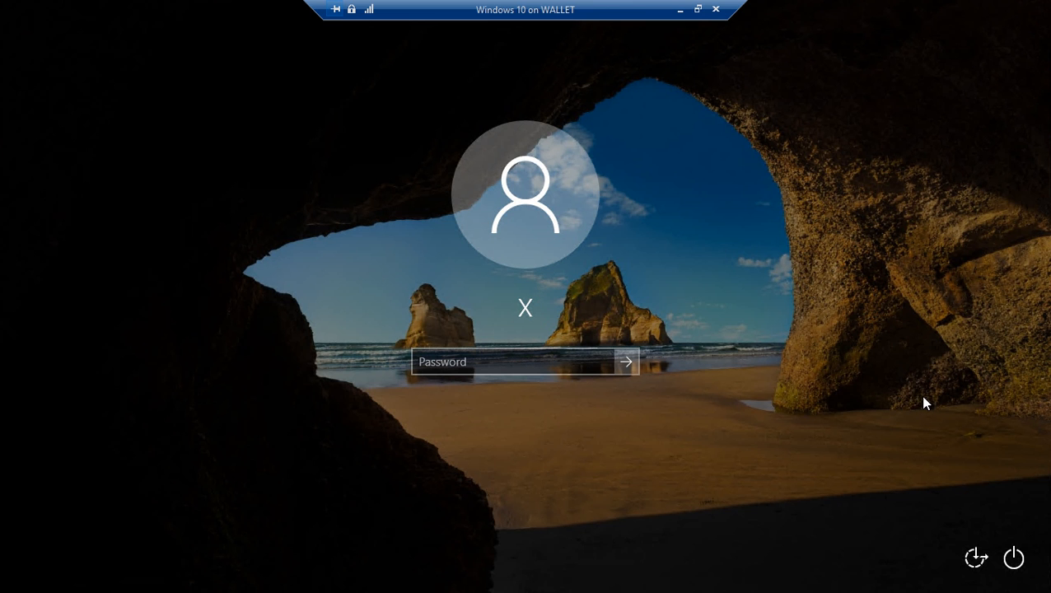
{"action": "mouse_move", "coordinate": [1014, 558]}
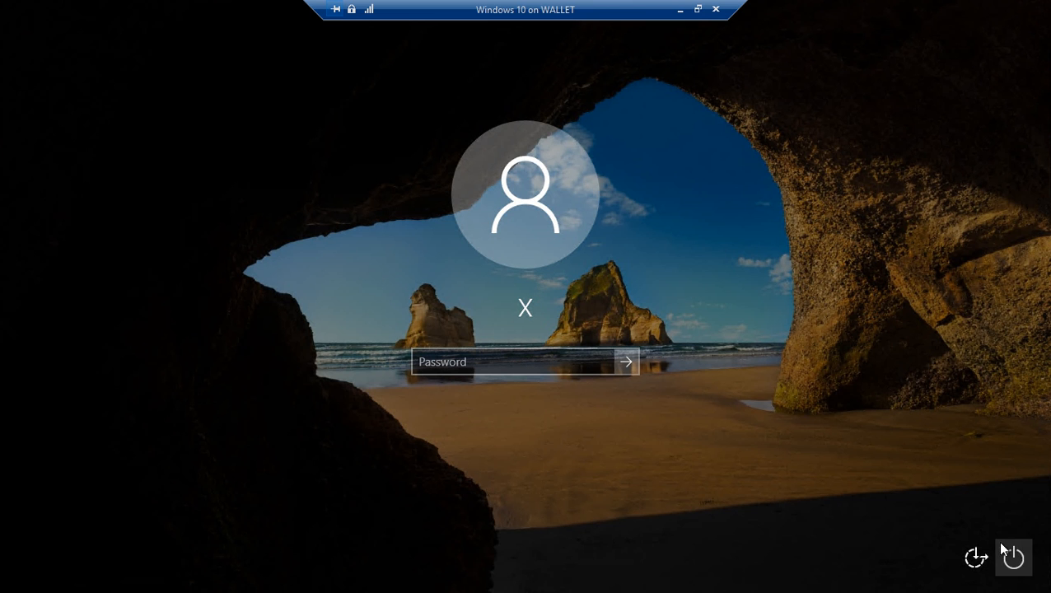
{"action": "mouse_move", "coordinate": [1009, 532]}
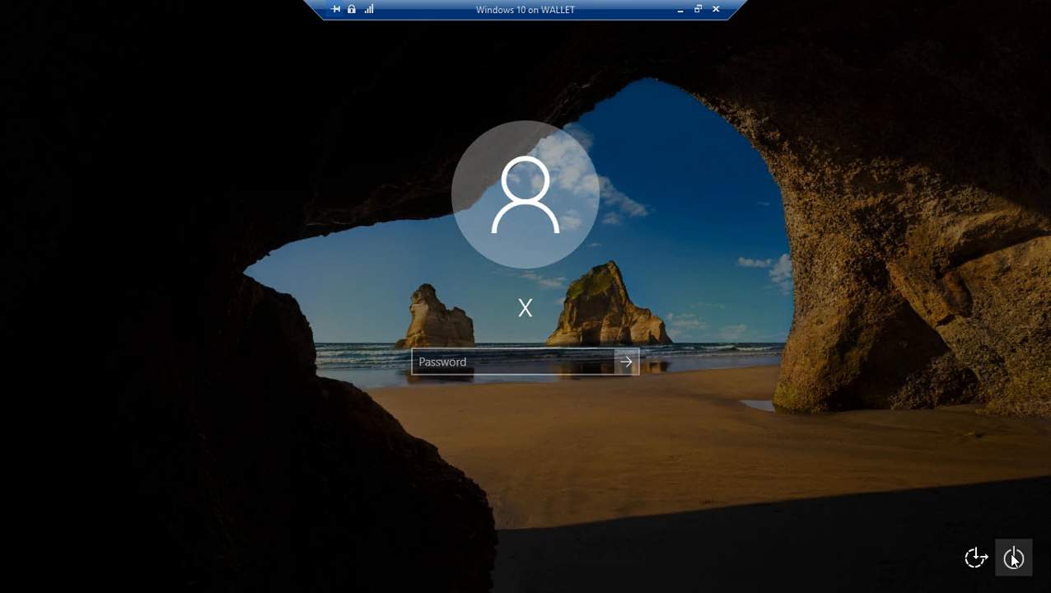
Step: Bring up the shut down and restart choices on the Windows 10 sign-in screen
{"action": "left_click", "coordinate": [1014, 558]}
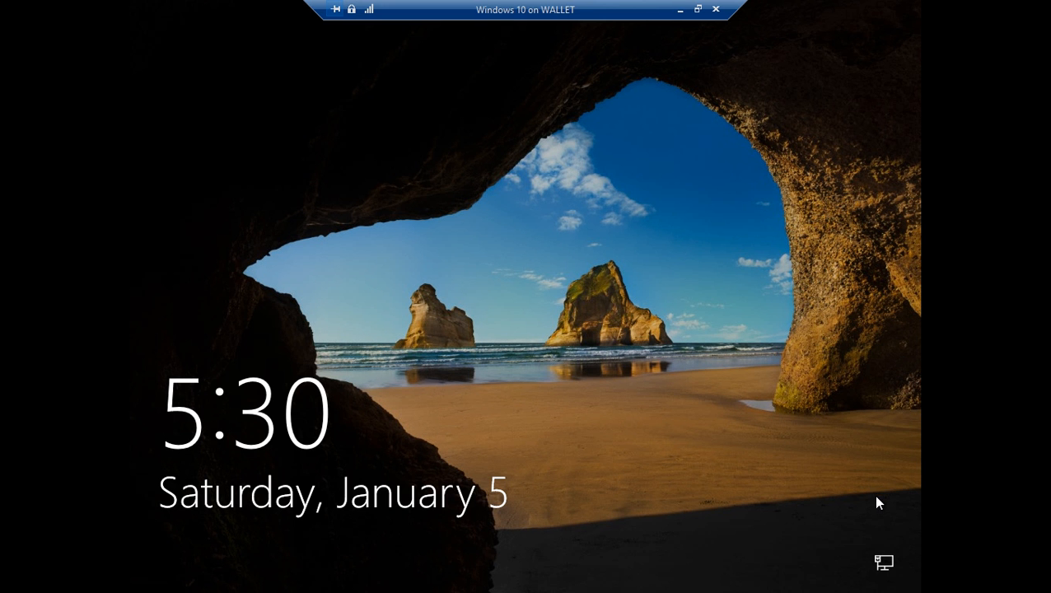
{"action": "mouse_move", "coordinate": [894, 569]}
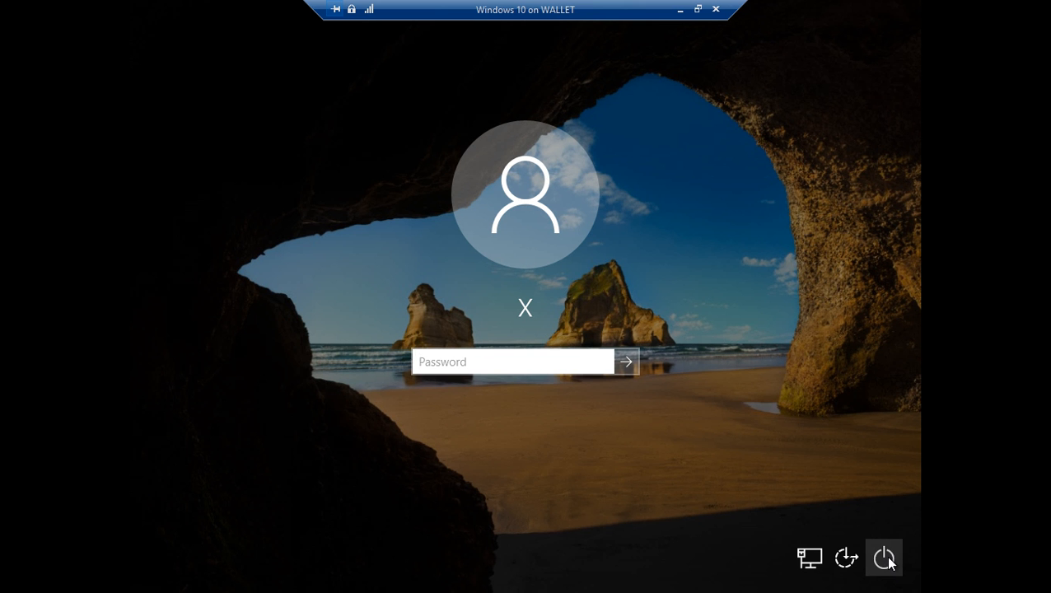
Step: Restart the Windows 10 VM from the lock screen power menu
{"action": "left_click", "coordinate": [884, 557]}
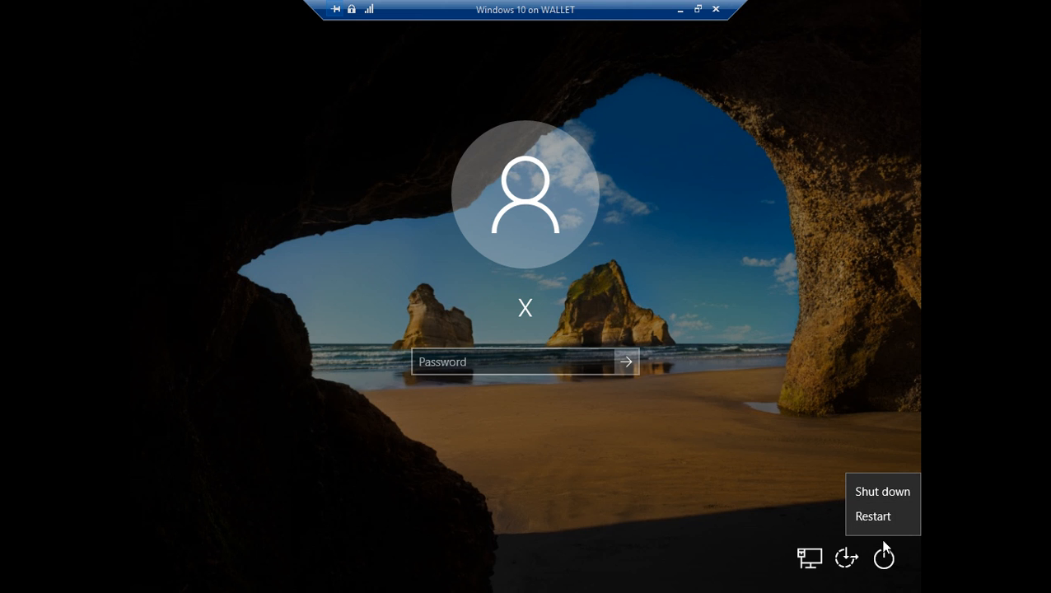
{"action": "mouse_move", "coordinate": [873, 516]}
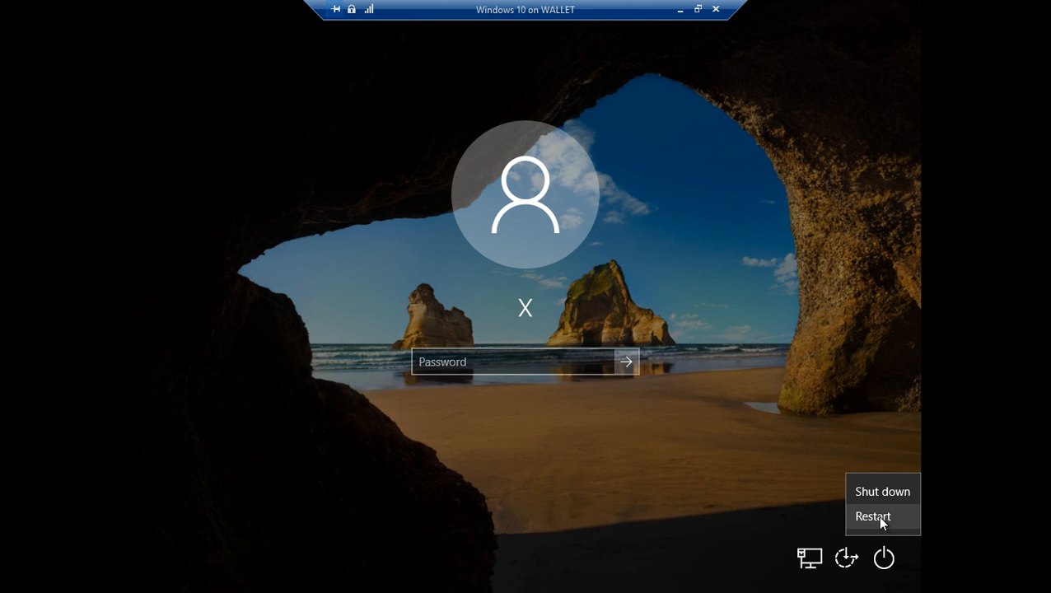
{"action": "left_click", "coordinate": [872, 517]}
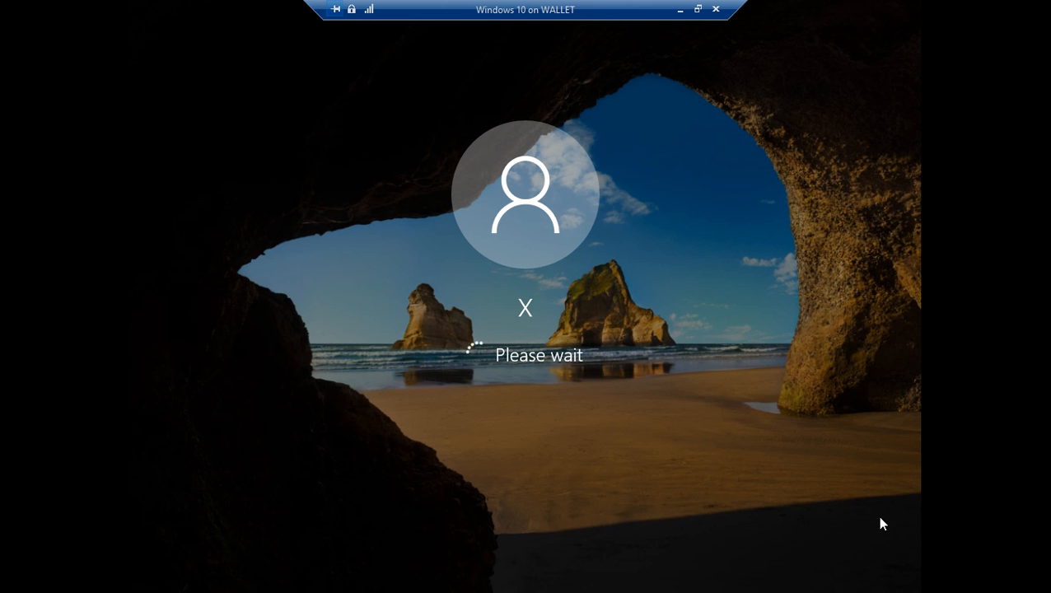
{"action": "mouse_move", "coordinate": [816, 518]}
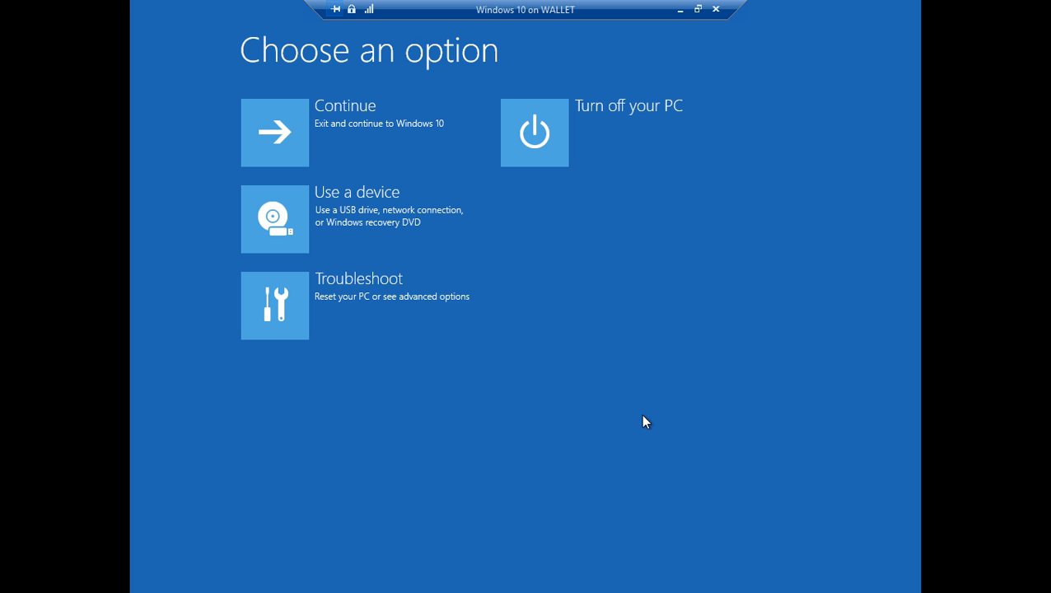
{"action": "mouse_move", "coordinate": [403, 395]}
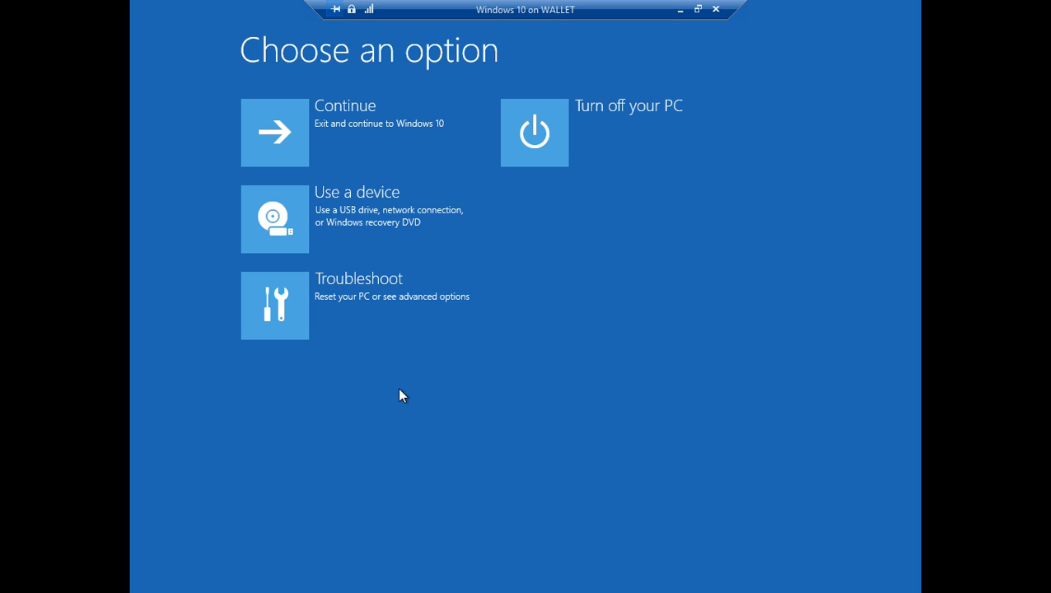
{"action": "mouse_move", "coordinate": [339, 357]}
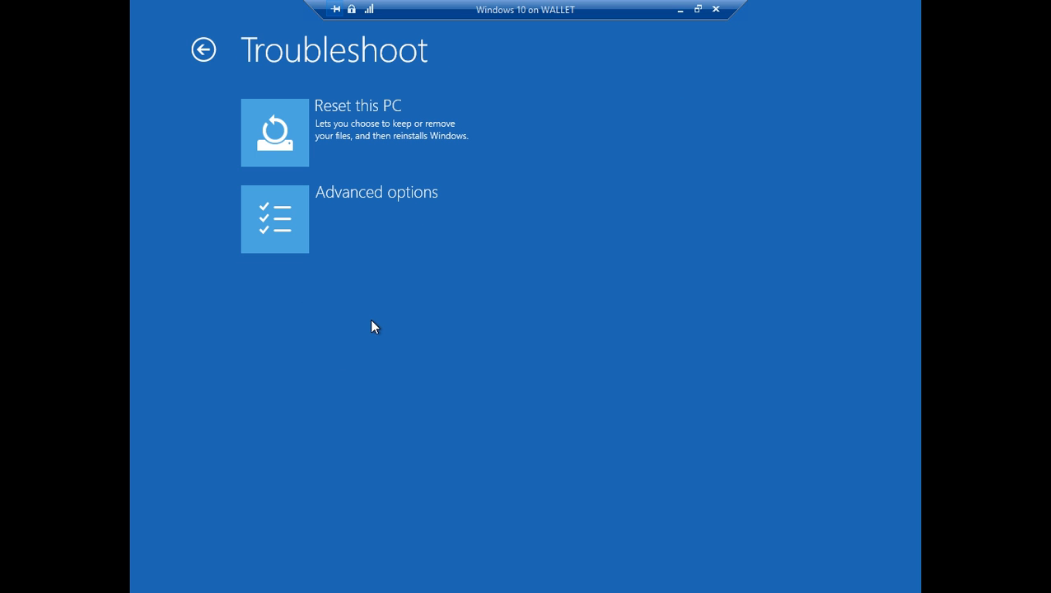
{"action": "mouse_move", "coordinate": [358, 316]}
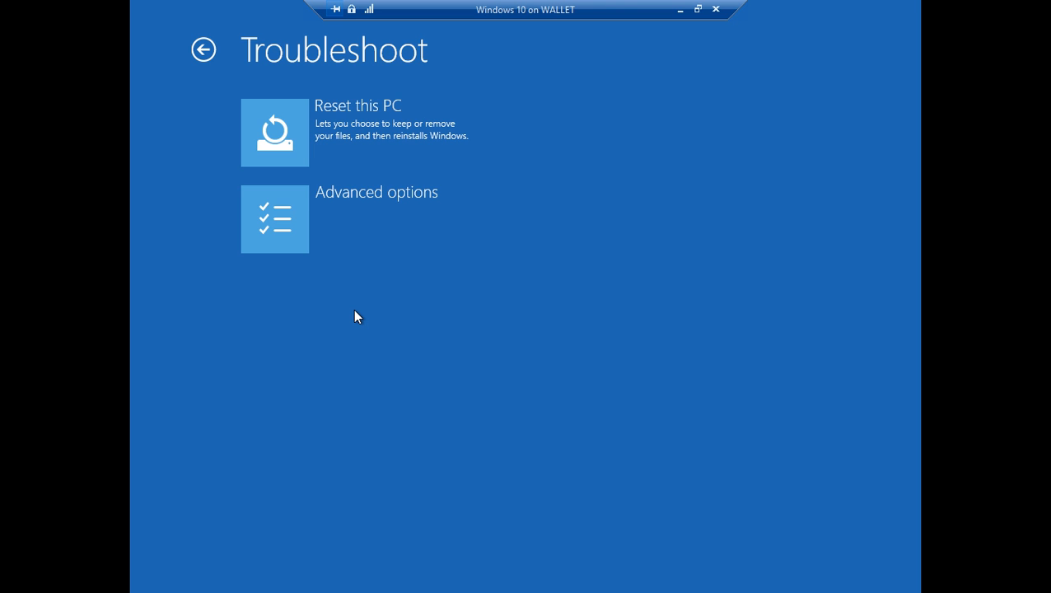
{"action": "mouse_move", "coordinate": [287, 230]}
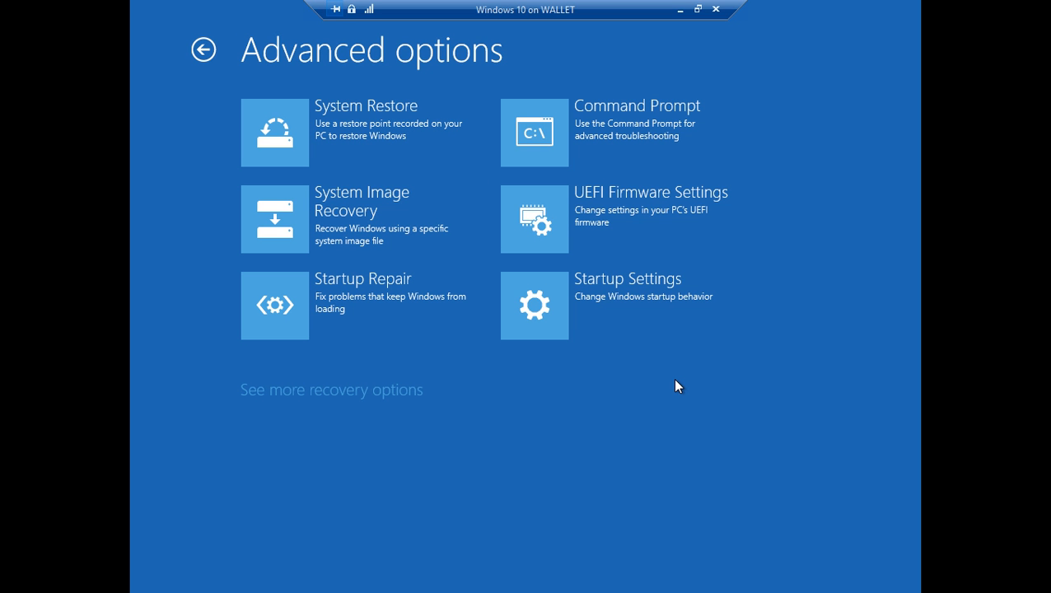
{"action": "mouse_move", "coordinate": [574, 336]}
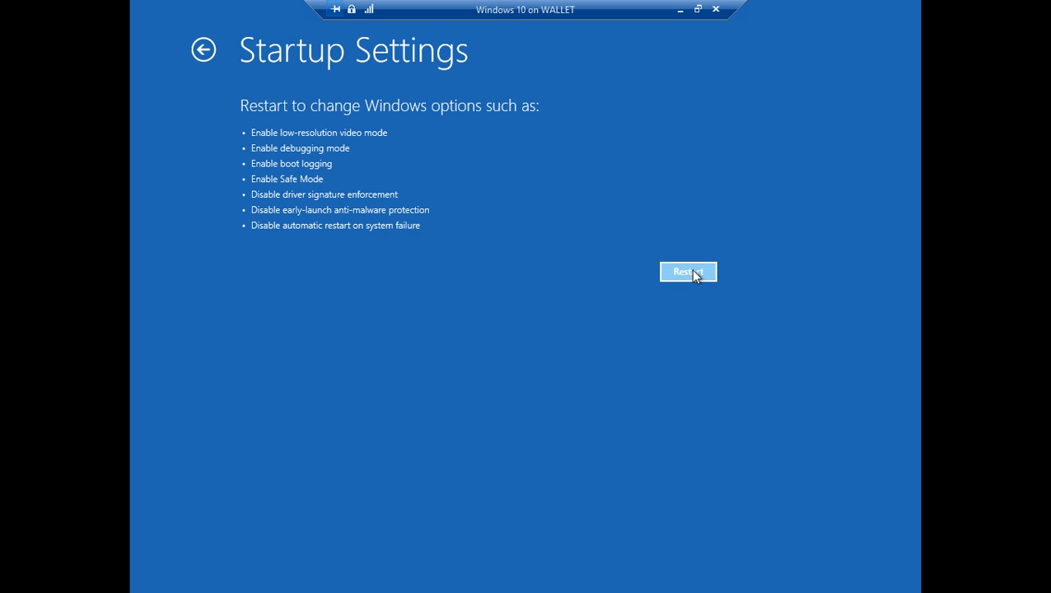
Step: Restart the VM from the Startup Settings screen
{"action": "left_click", "coordinate": [688, 272]}
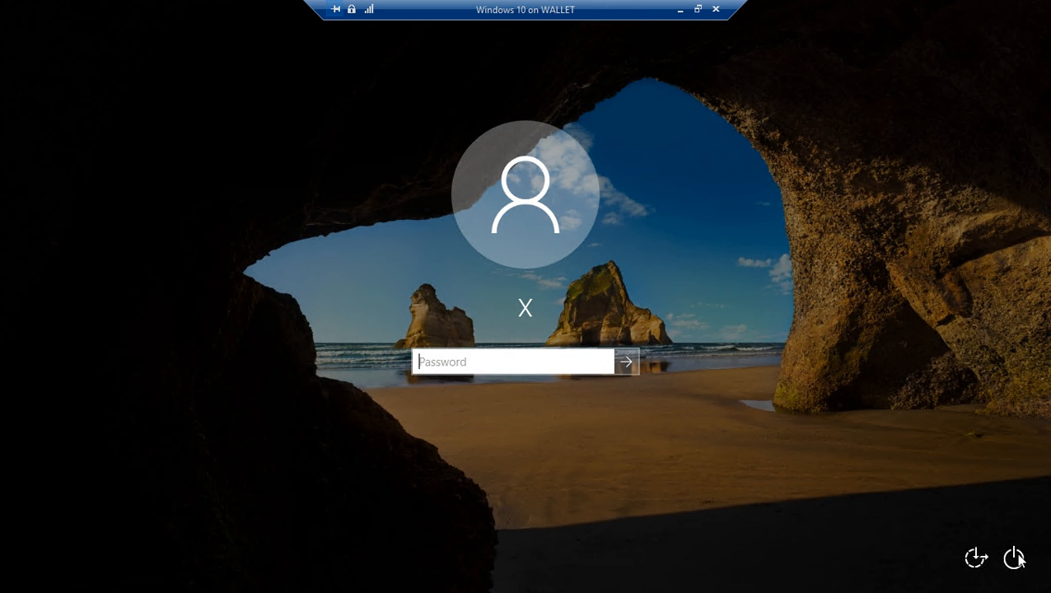
{"action": "mouse_move", "coordinate": [977, 559]}
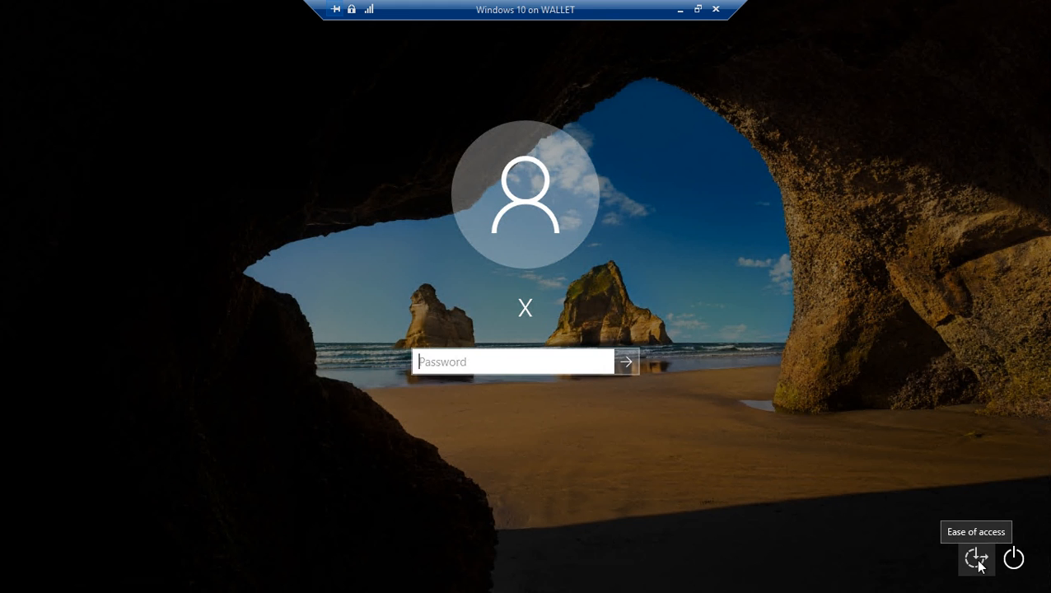
{"action": "left_click", "coordinate": [976, 558]}
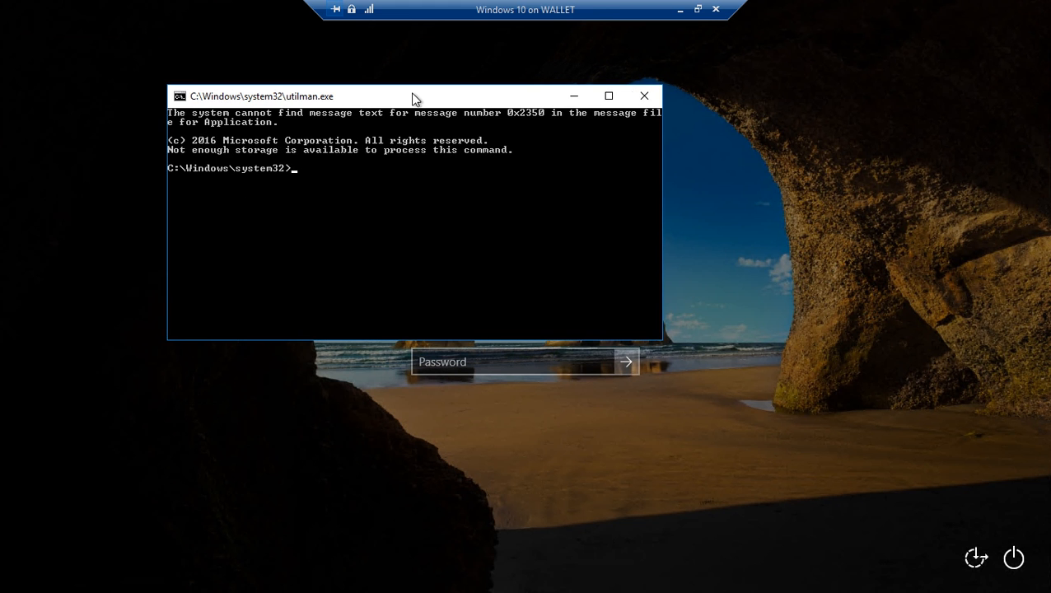
{"action": "mouse_move", "coordinate": [334, 200]}
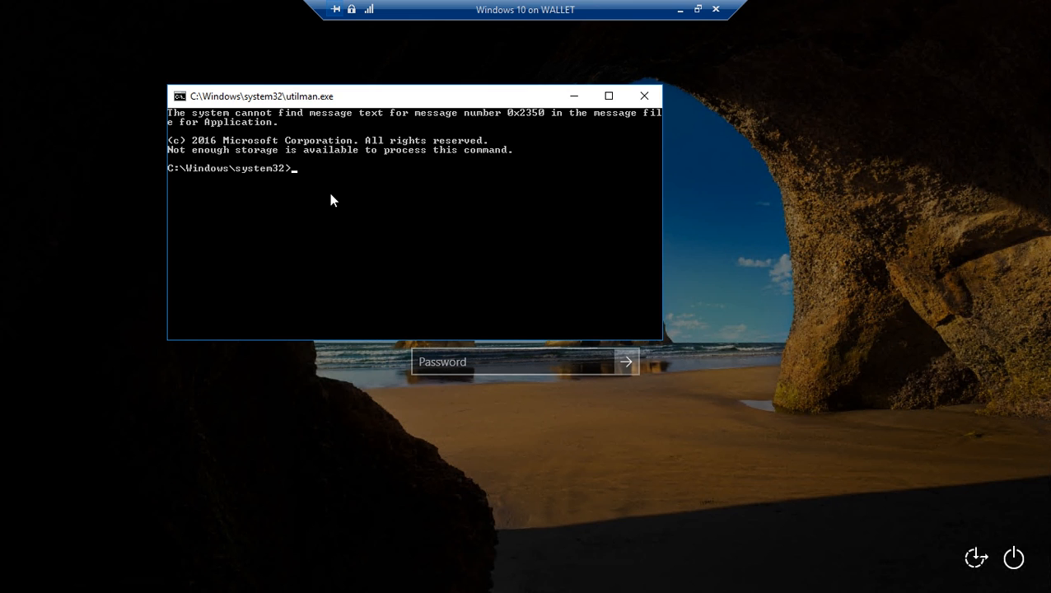
{"action": "type", "text": "net user"}
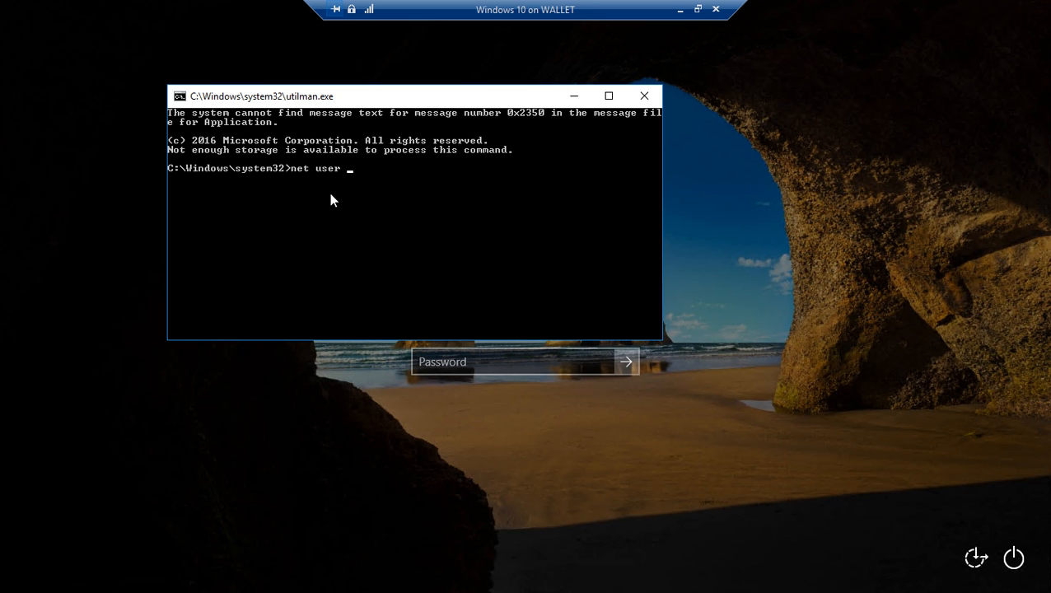
{"action": "type", "text": "x"}
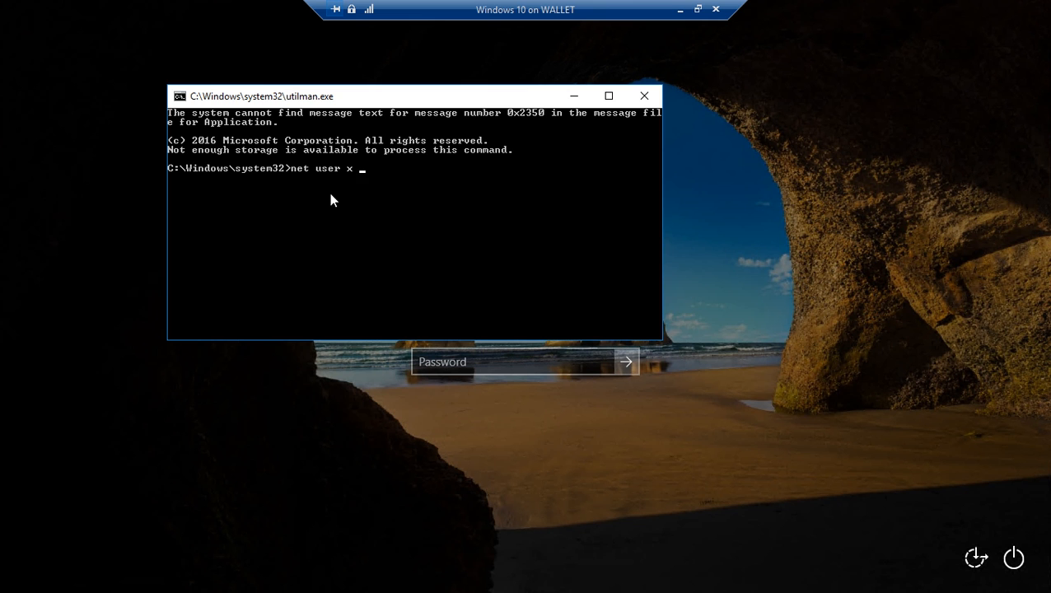
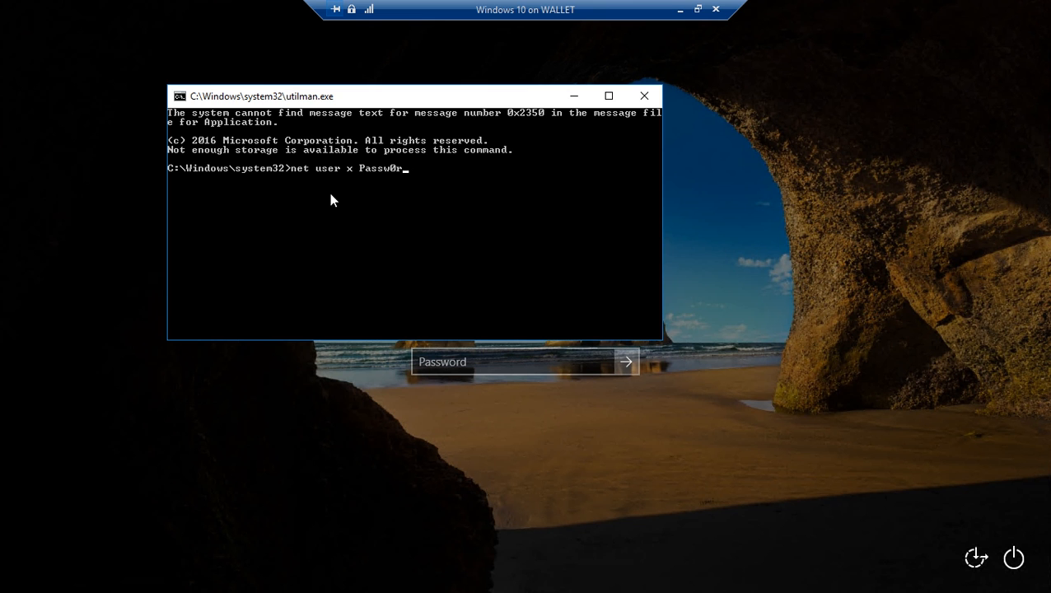
{"action": "key", "text": "Enter"}
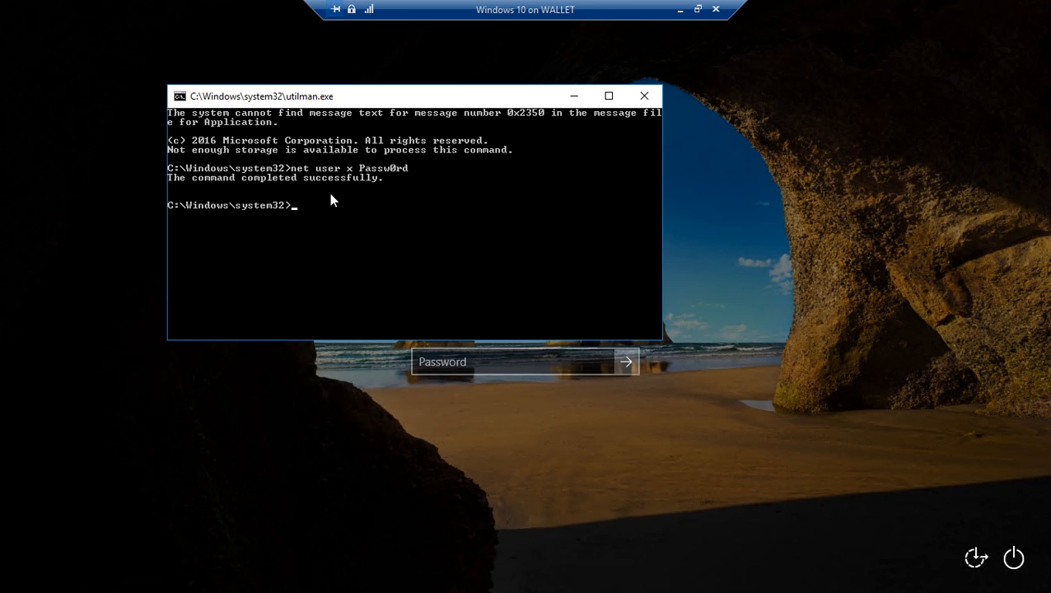
{"action": "mouse_move", "coordinate": [322, 218]}
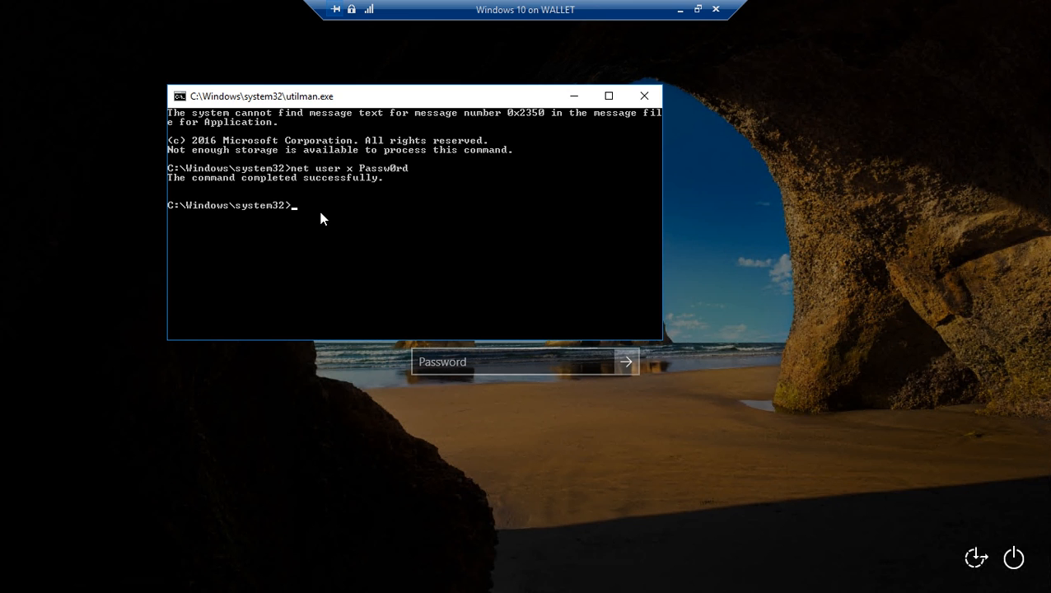
{"action": "type", "text": "net user"}
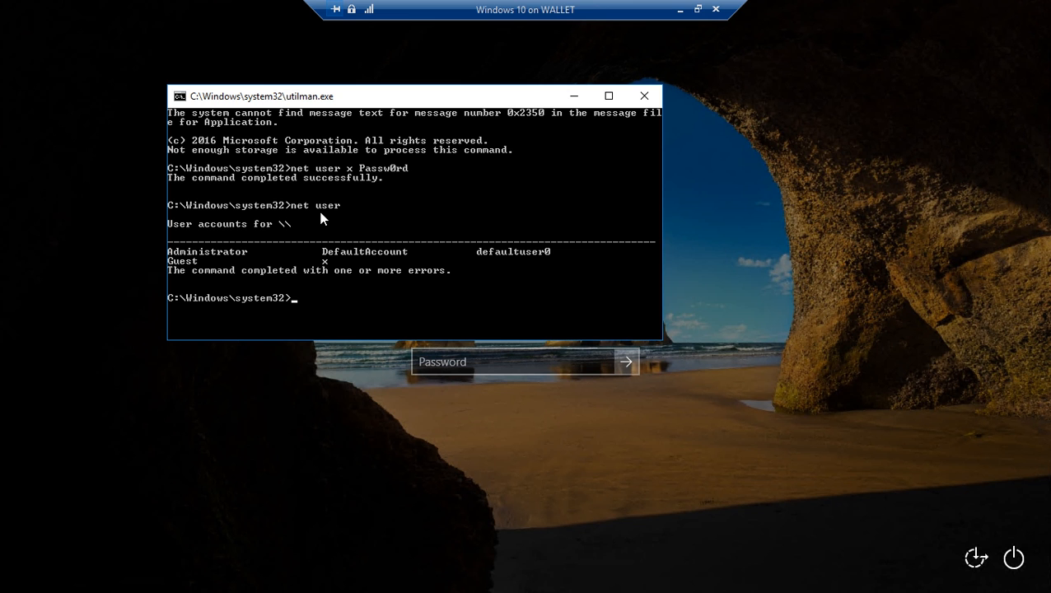
{"action": "mouse_move", "coordinate": [329, 274]}
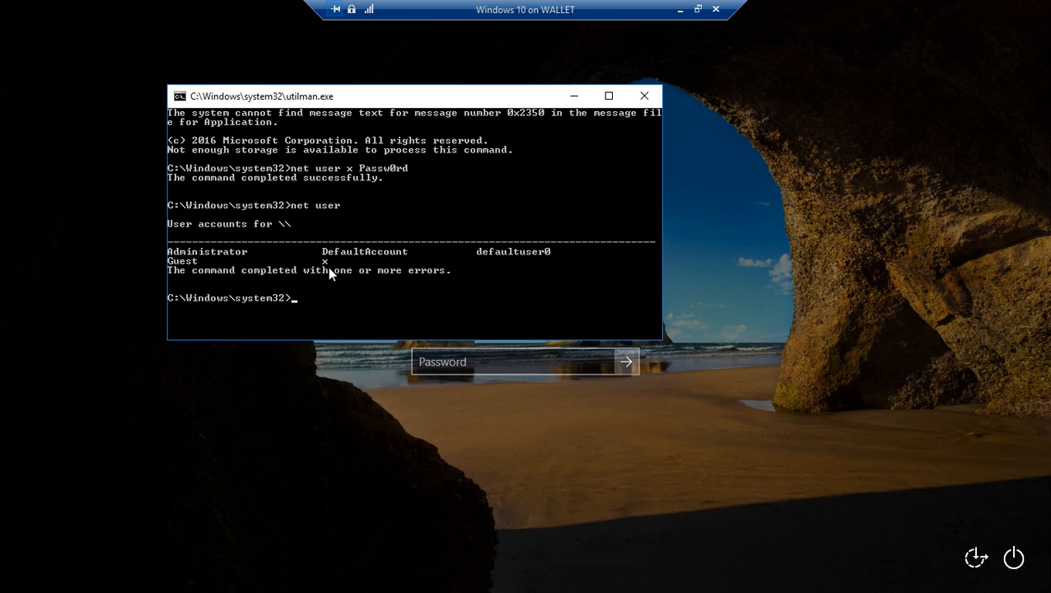
{"action": "mouse_move", "coordinate": [333, 277]}
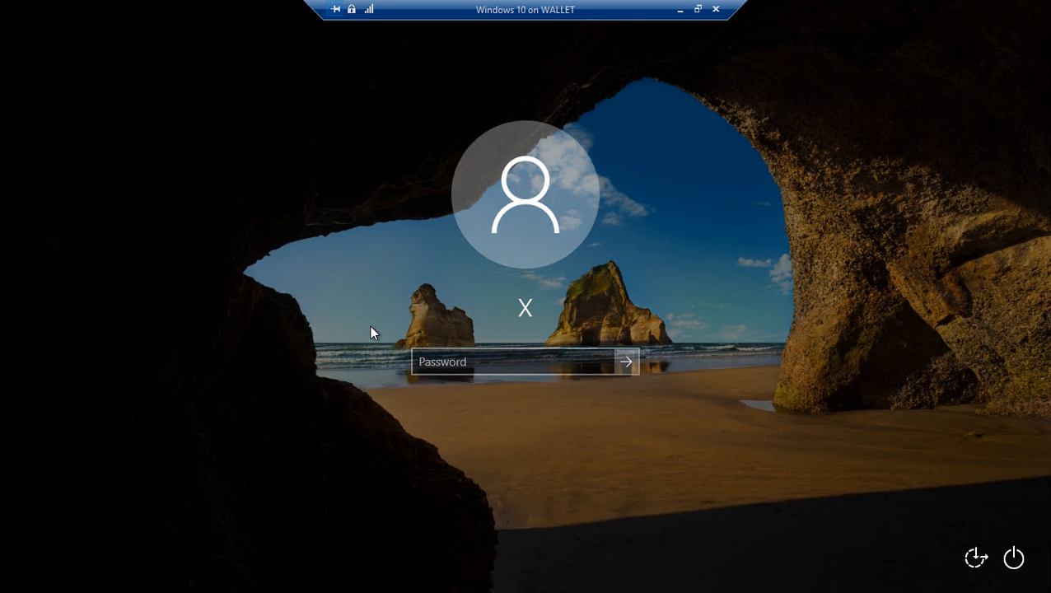
Step: Select the Password box to begin signing in as X
{"action": "left_click", "coordinate": [511, 362]}
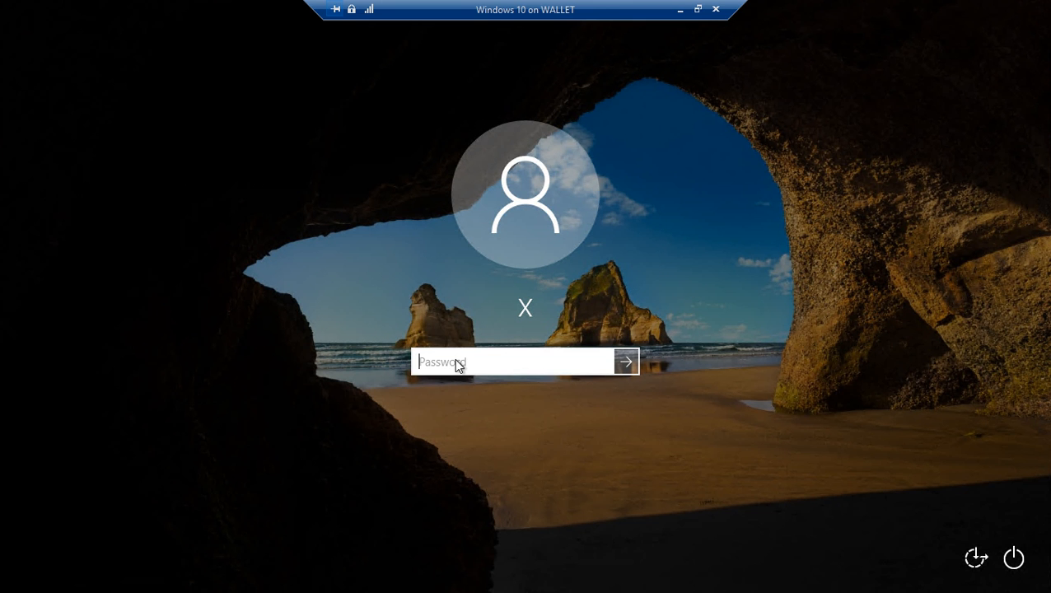